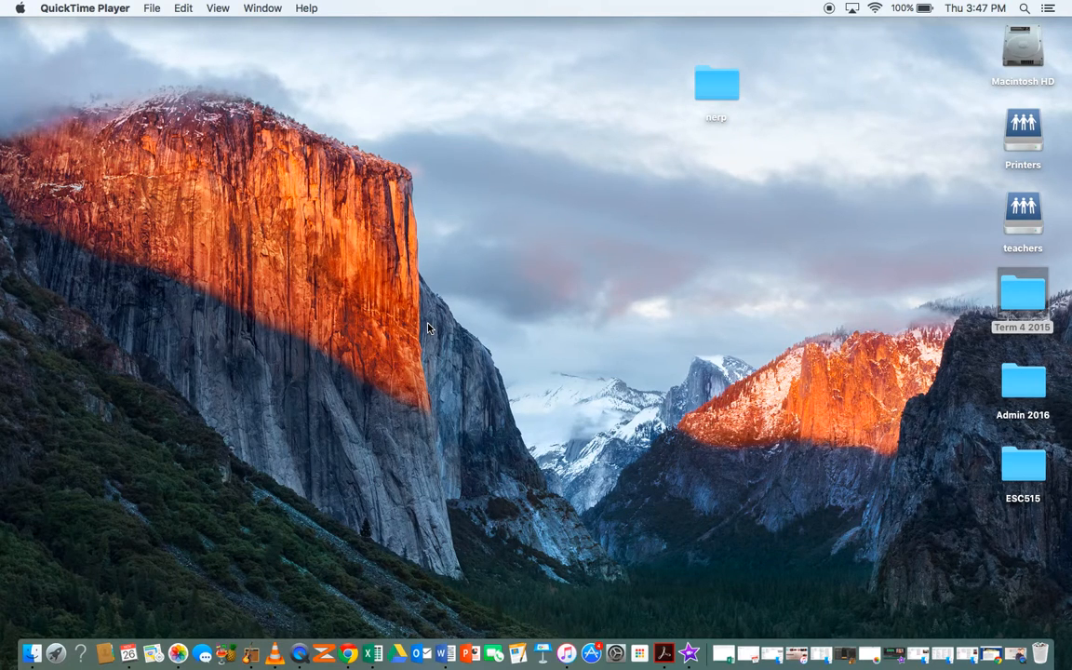
pyautogui.moveTo(547, 447)
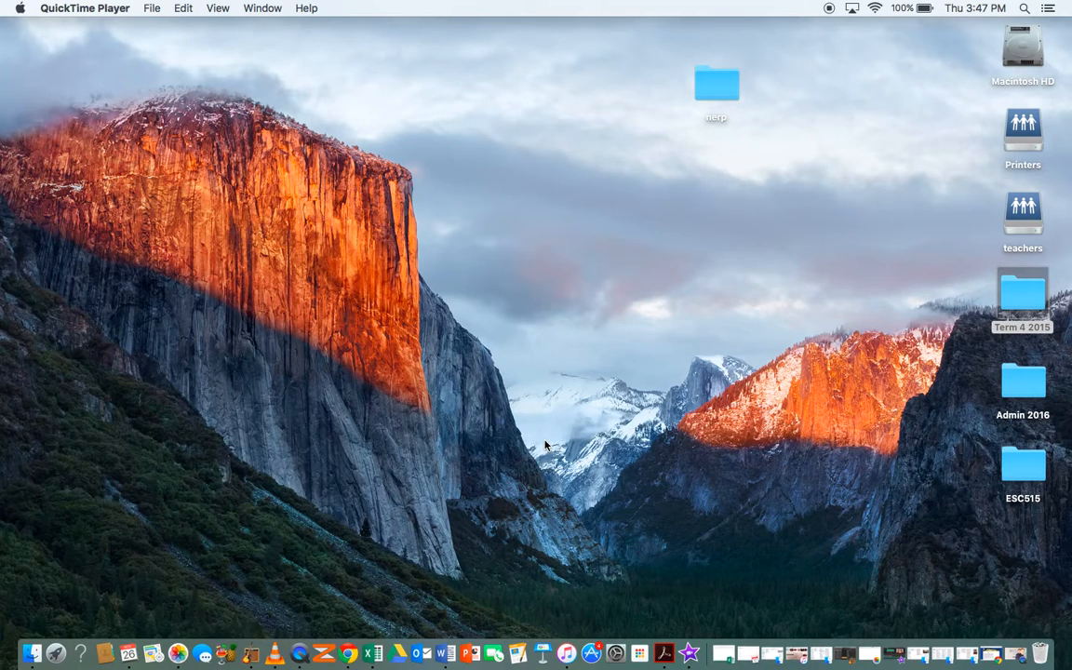
pyautogui.moveTo(358, 636)
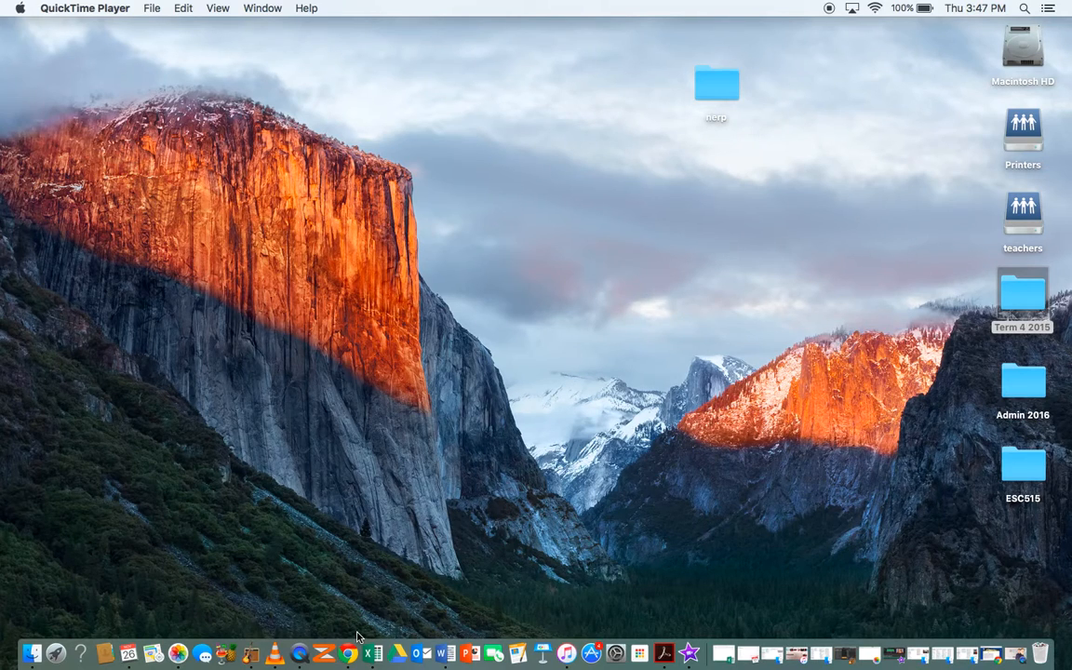
pyautogui.moveTo(349, 654)
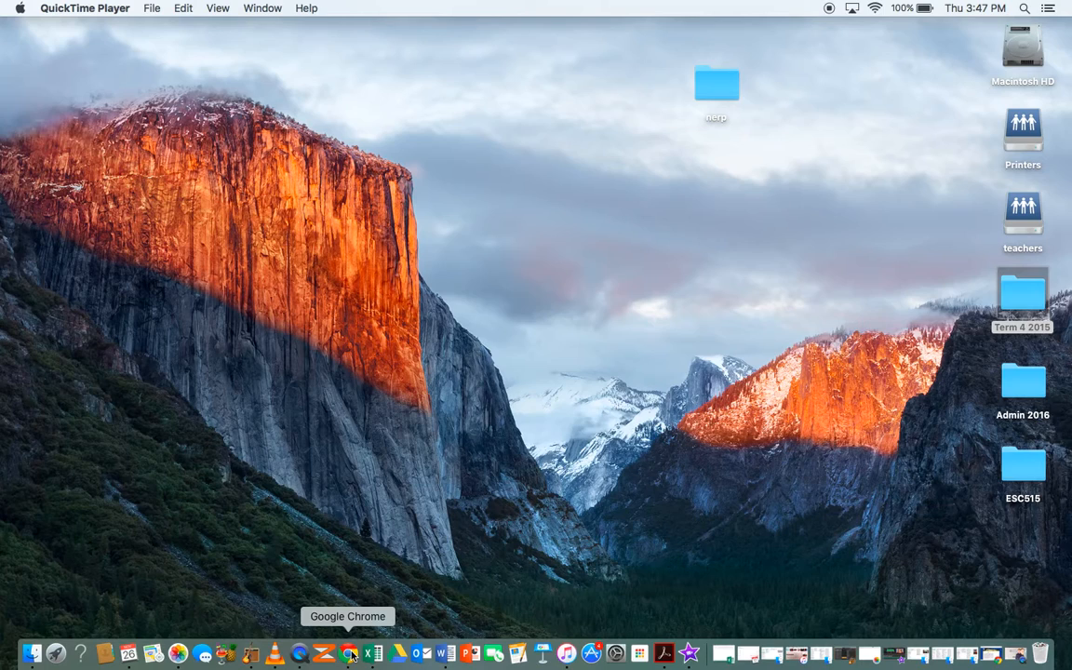
# Reach the St Greg's Staff Page via About Us and Our Staff and scroll to the ICT Helpdesk link.
pyautogui.click(349, 651)
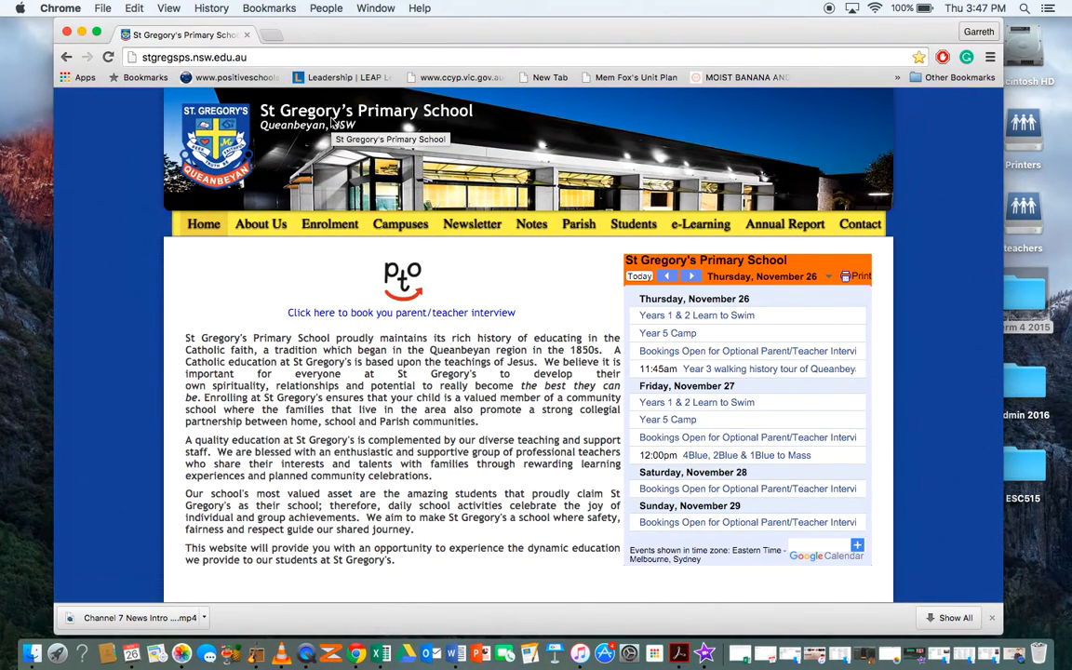
pyautogui.moveTo(260, 288)
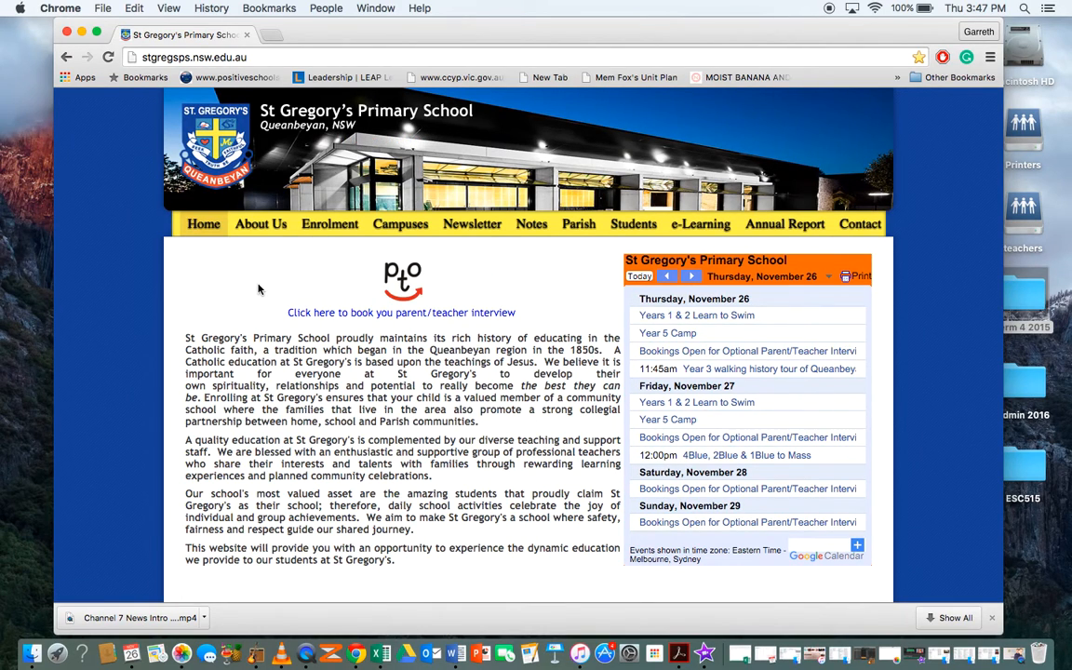
pyautogui.click(261, 223)
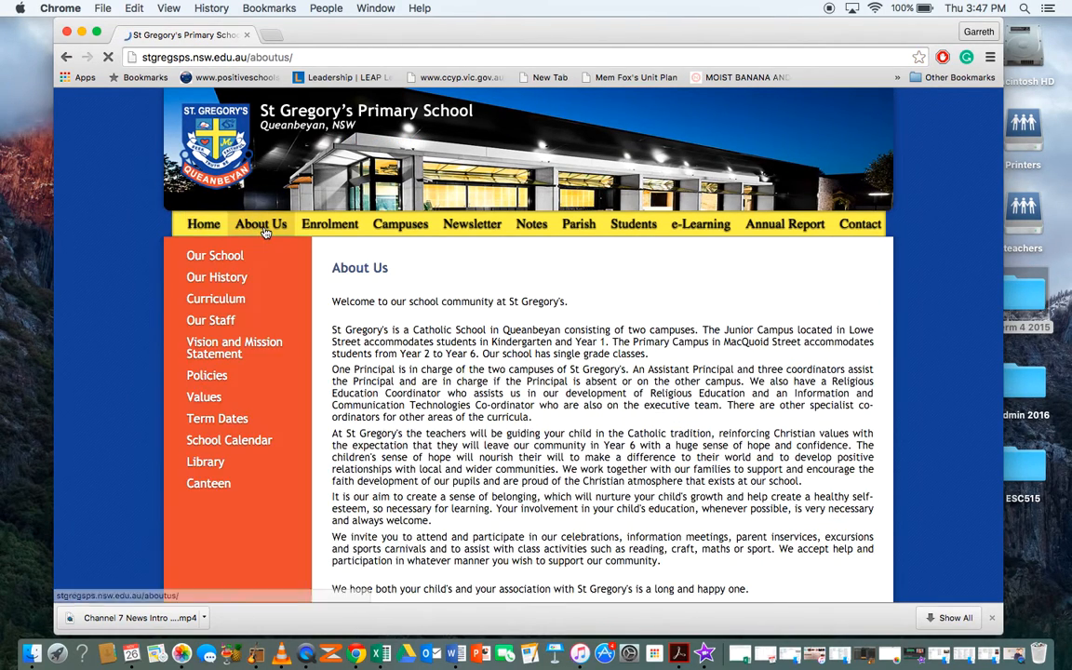
pyautogui.click(211, 320)
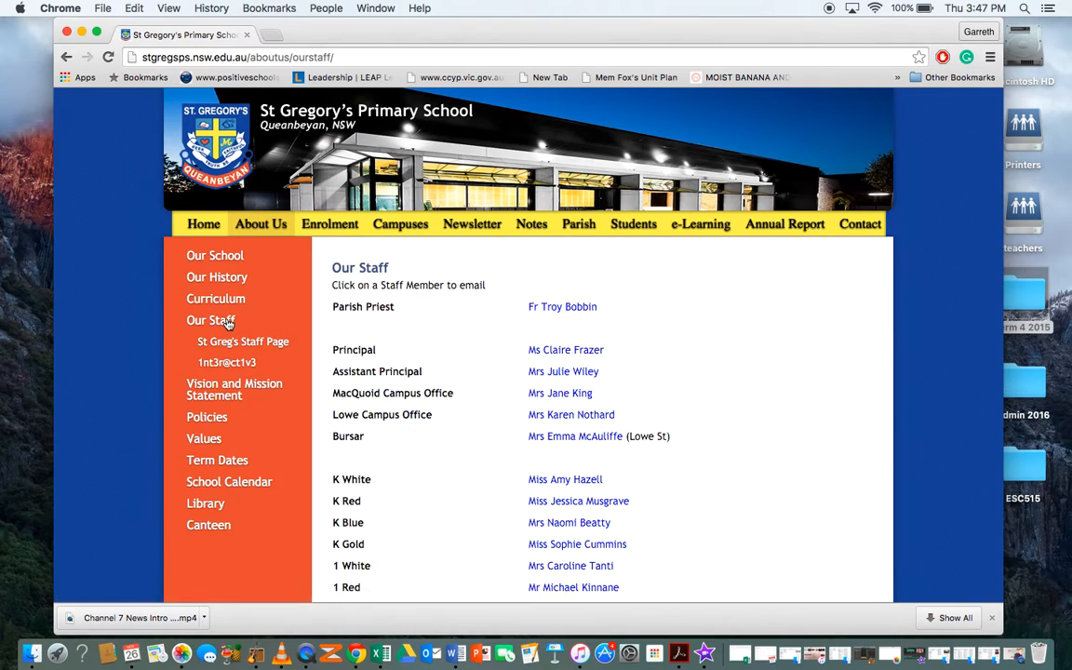
pyautogui.click(242, 343)
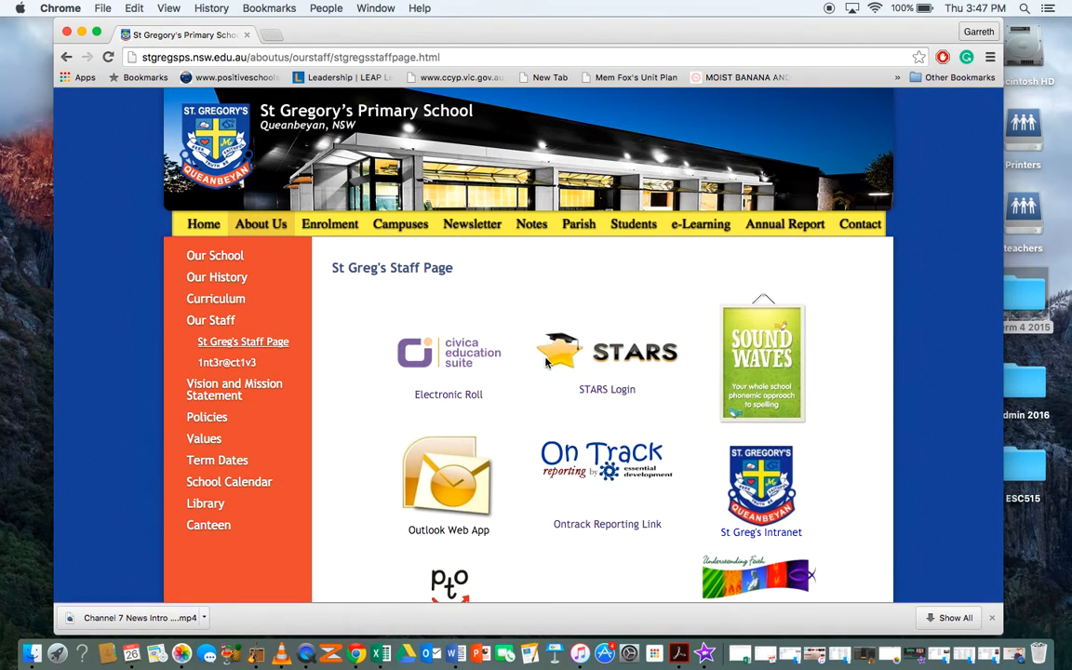
pyautogui.scroll(-3)
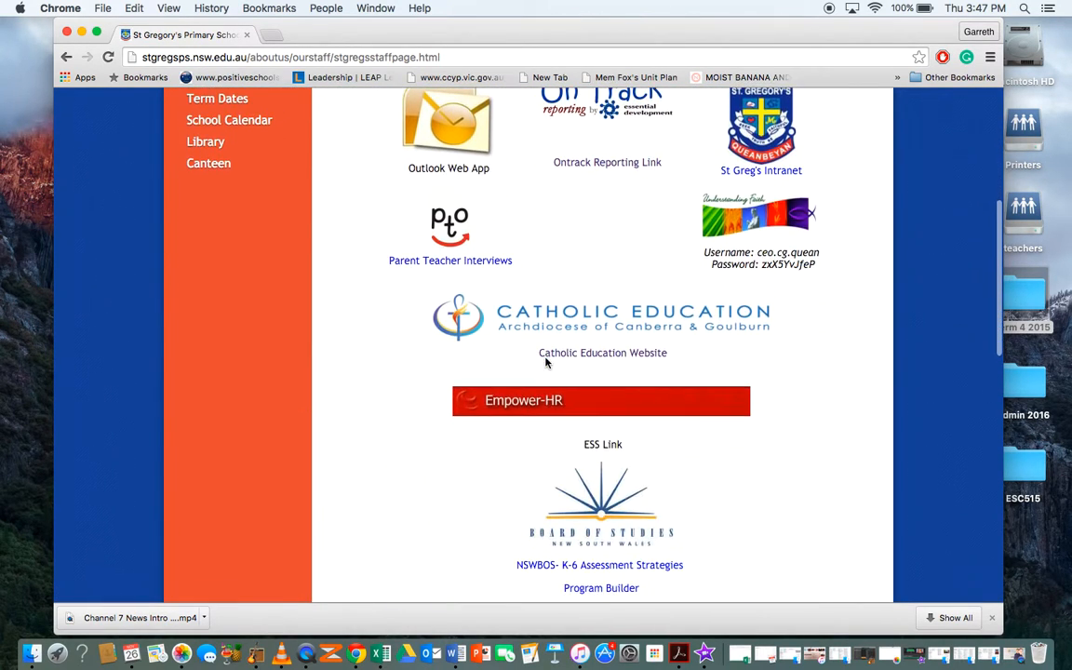
pyautogui.scroll(-3)
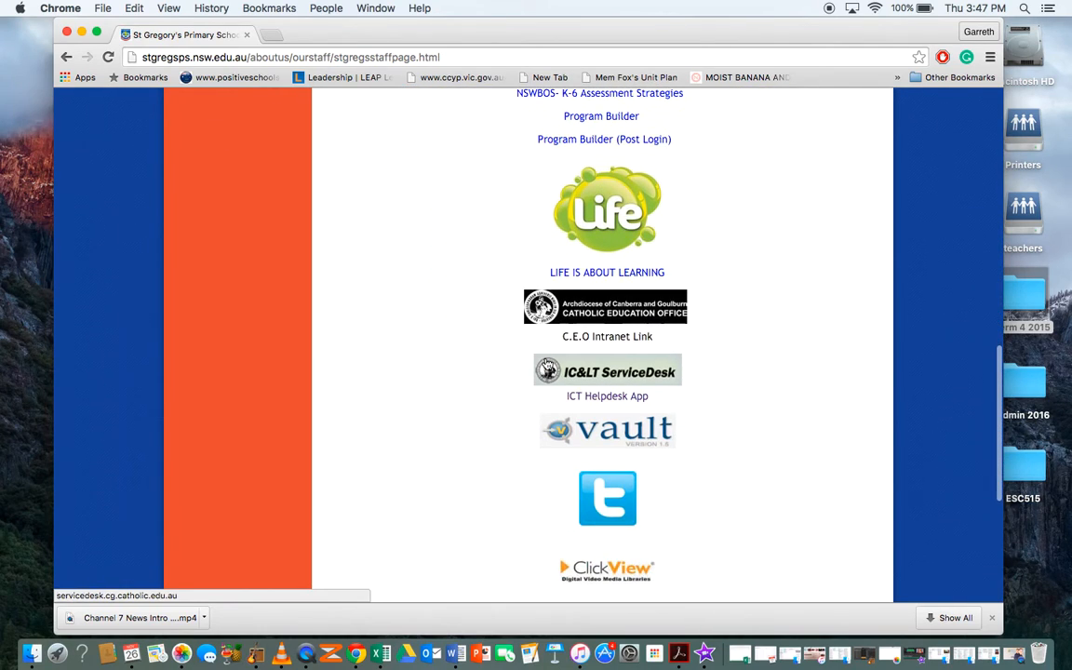
pyautogui.moveTo(607, 394)
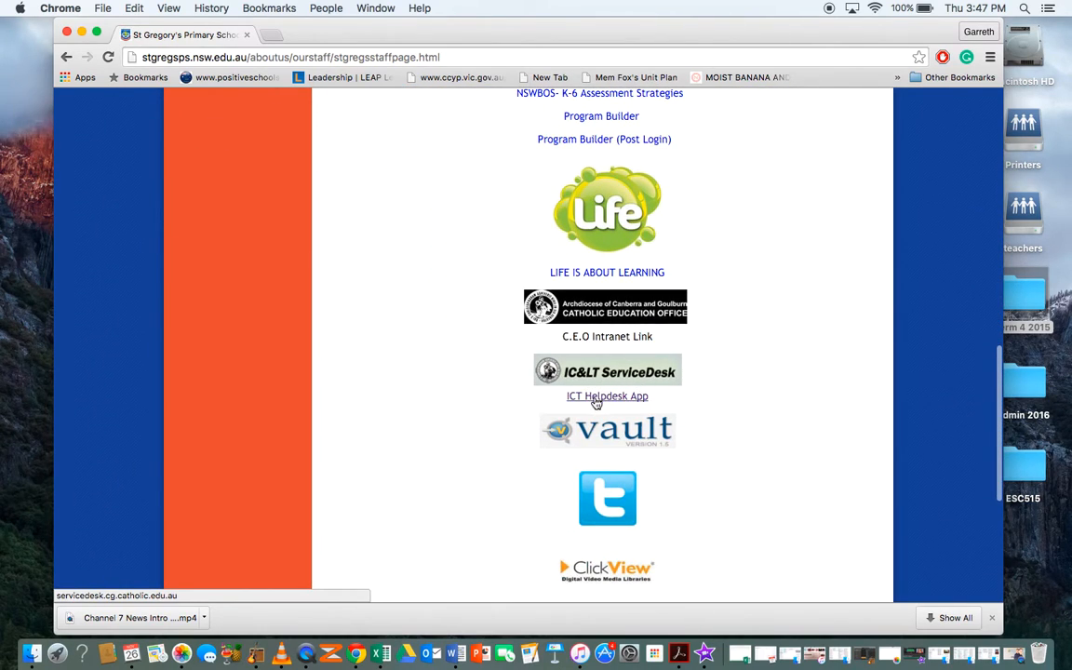
pyautogui.moveTo(657, 402)
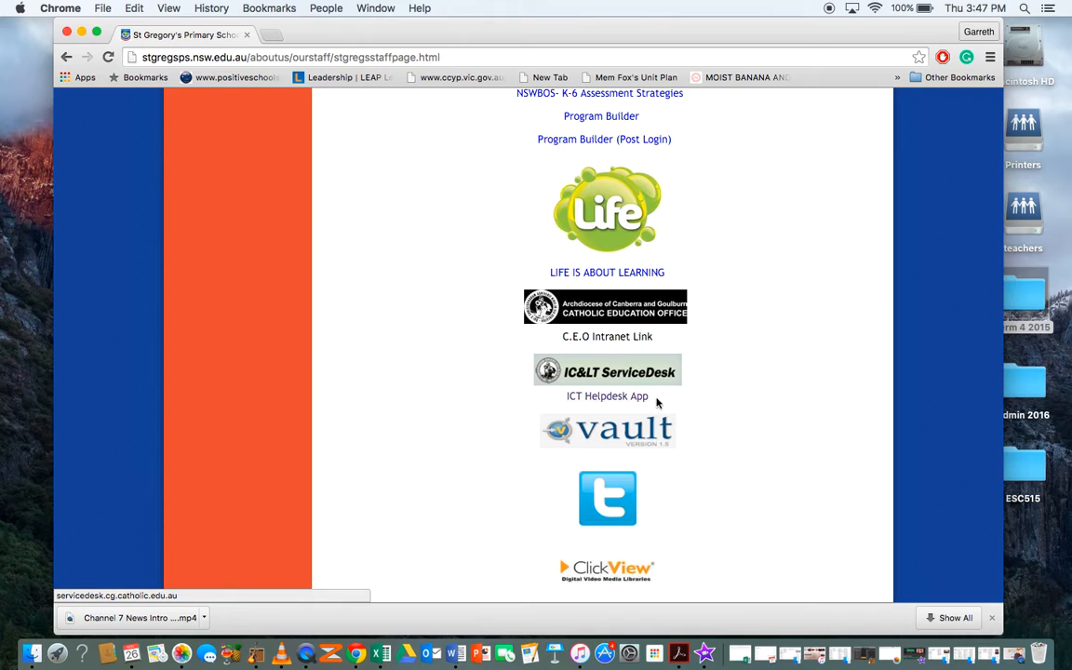
pyautogui.moveTo(607, 395)
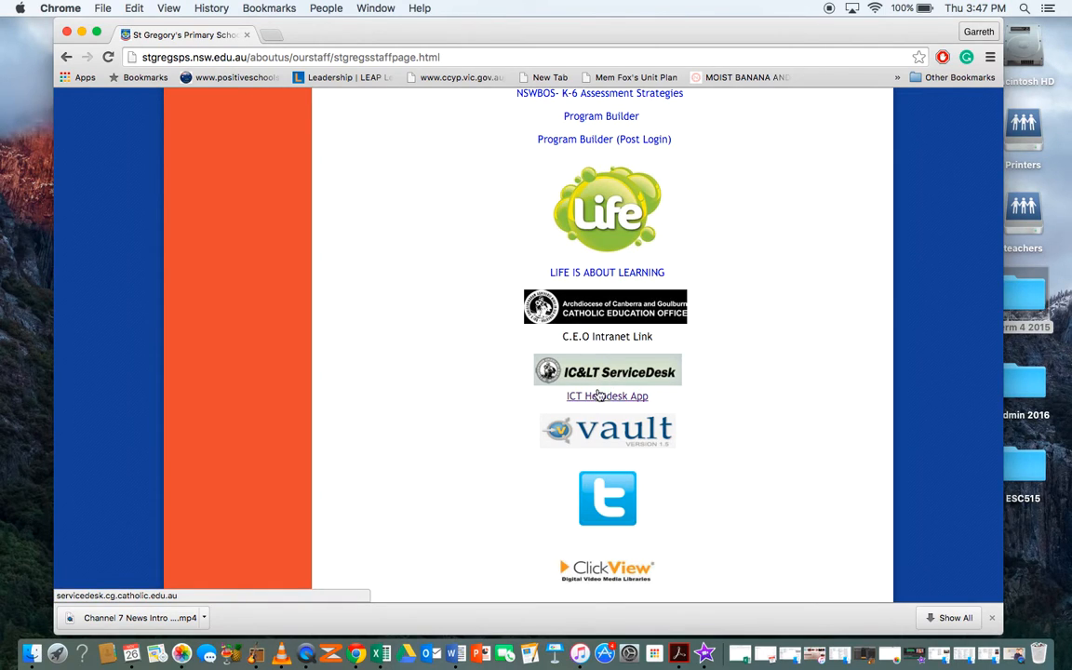
# Enter the ICT helpdesk portal, log out, then log back in to the portal Home.
pyautogui.click(607, 394)
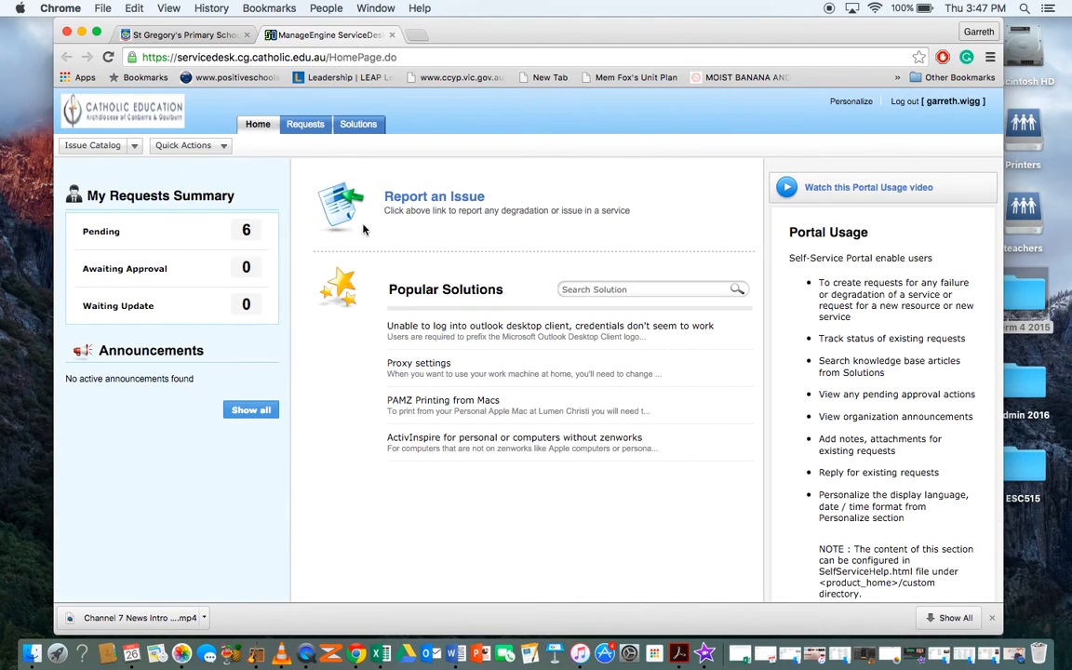
pyautogui.click(905, 100)
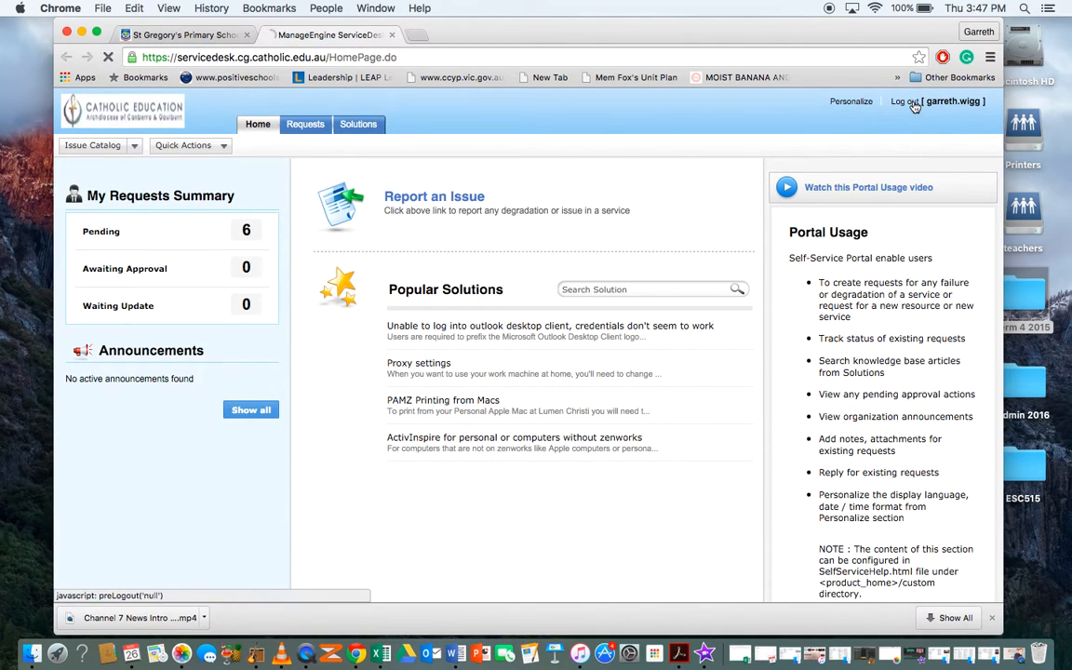
pyautogui.click(901, 100)
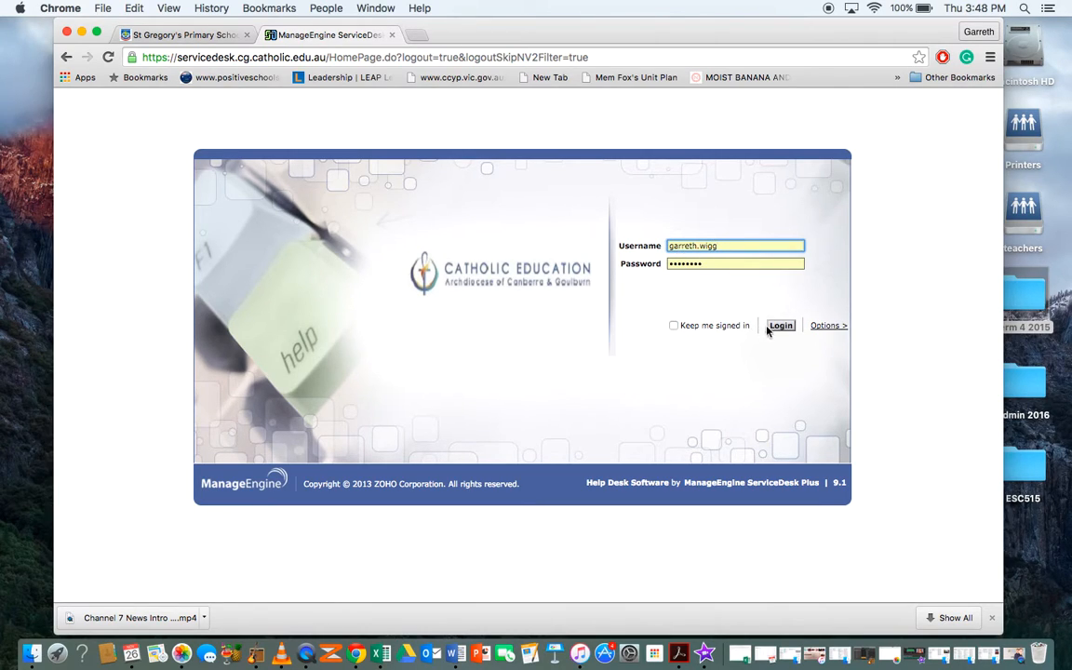
pyautogui.click(781, 324)
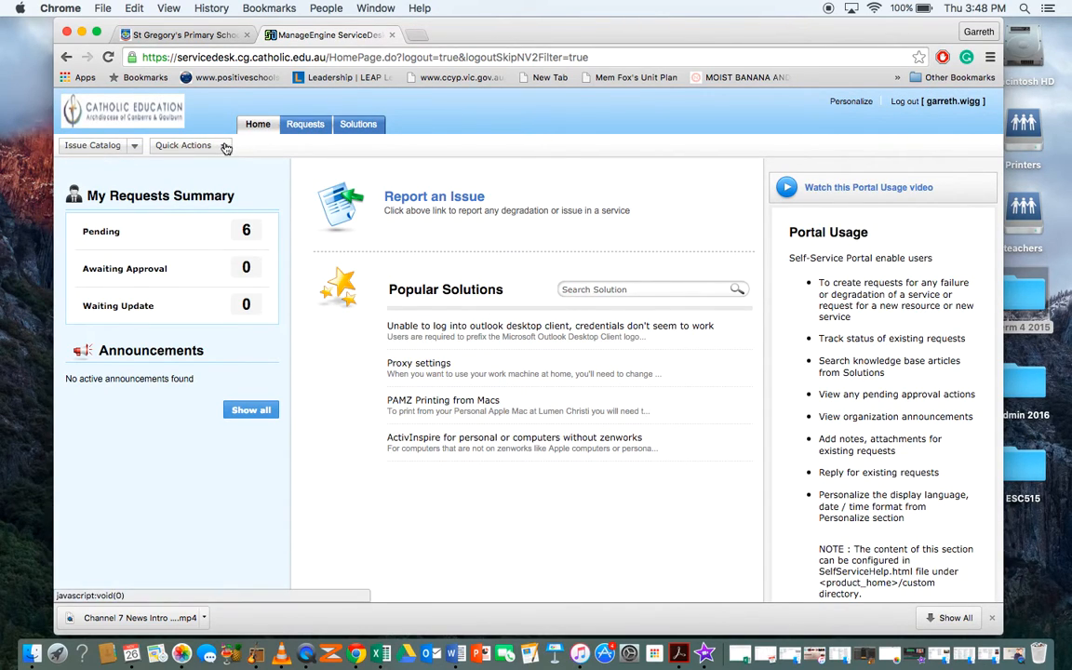
# Start a New Issue from the quick-create list, with requester name and site pre-filled.
pyautogui.click(190, 145)
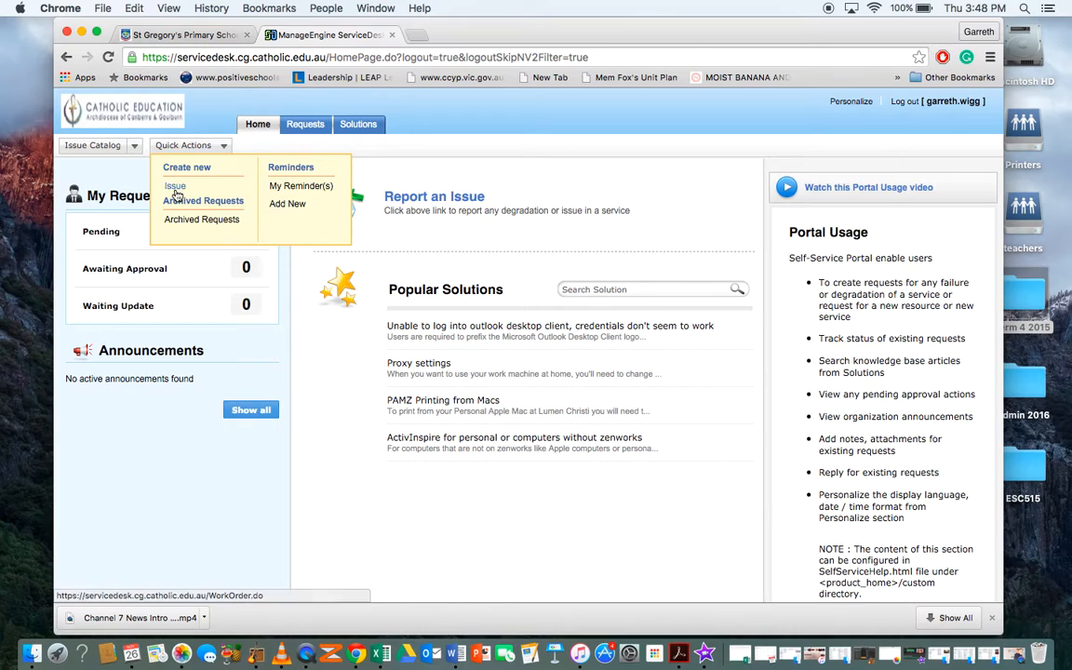
pyautogui.click(175, 190)
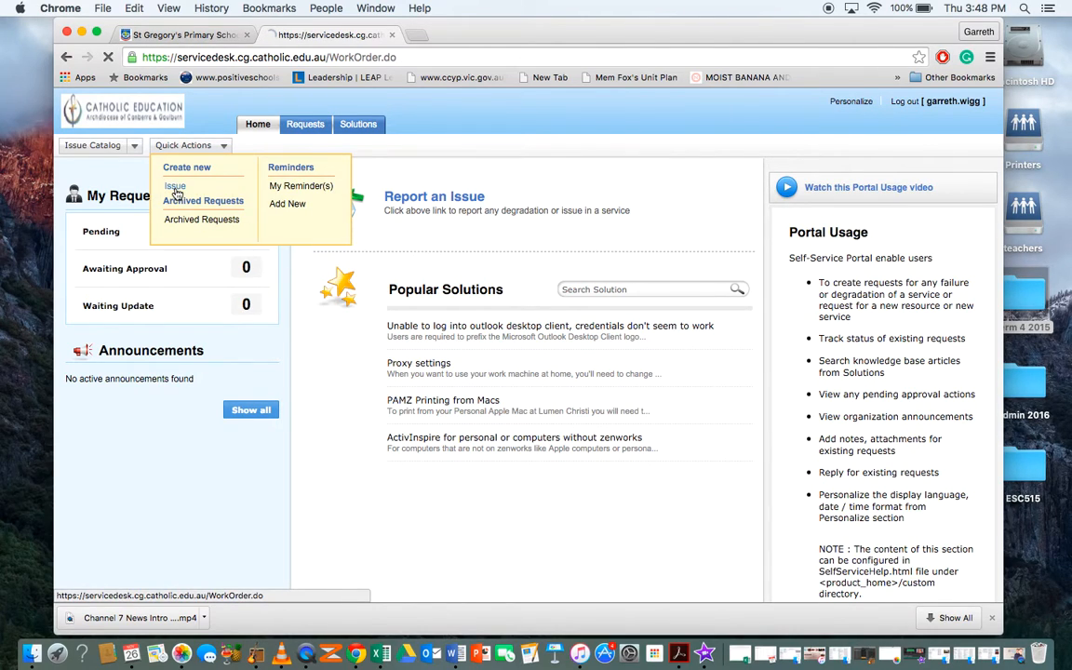
pyautogui.click(174, 186)
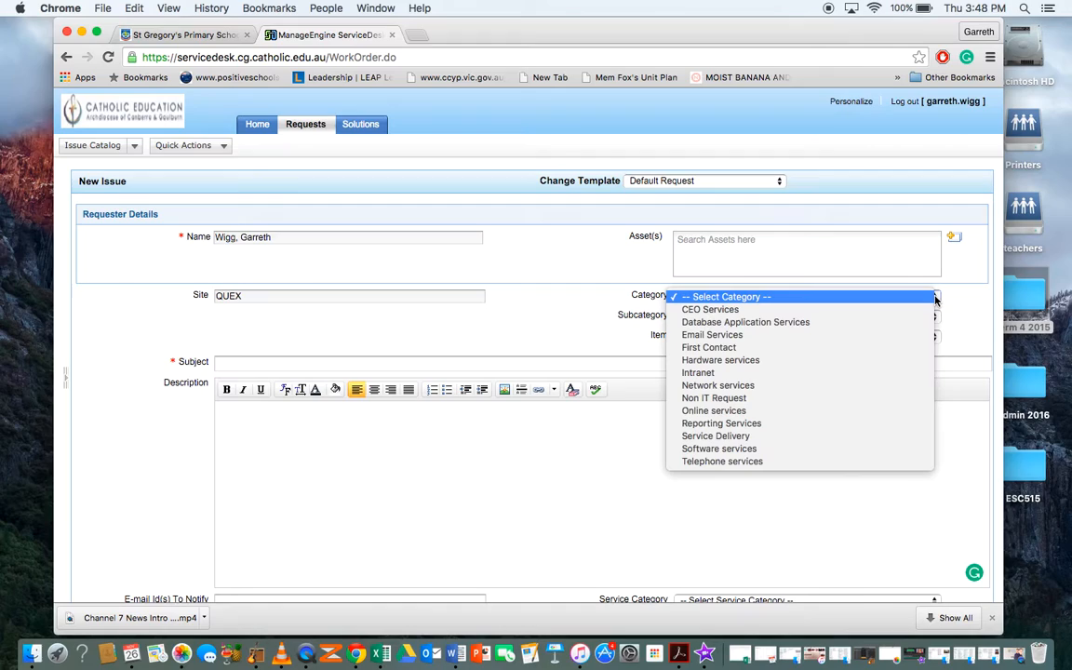
pyautogui.moveTo(916, 302)
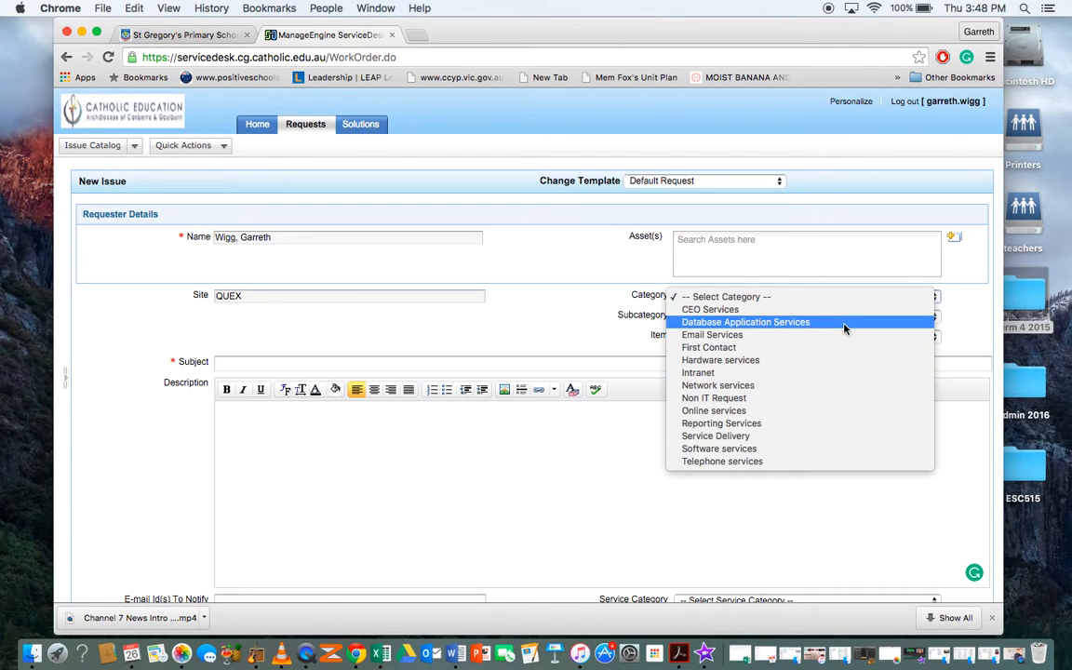
pyautogui.moveTo(860, 328)
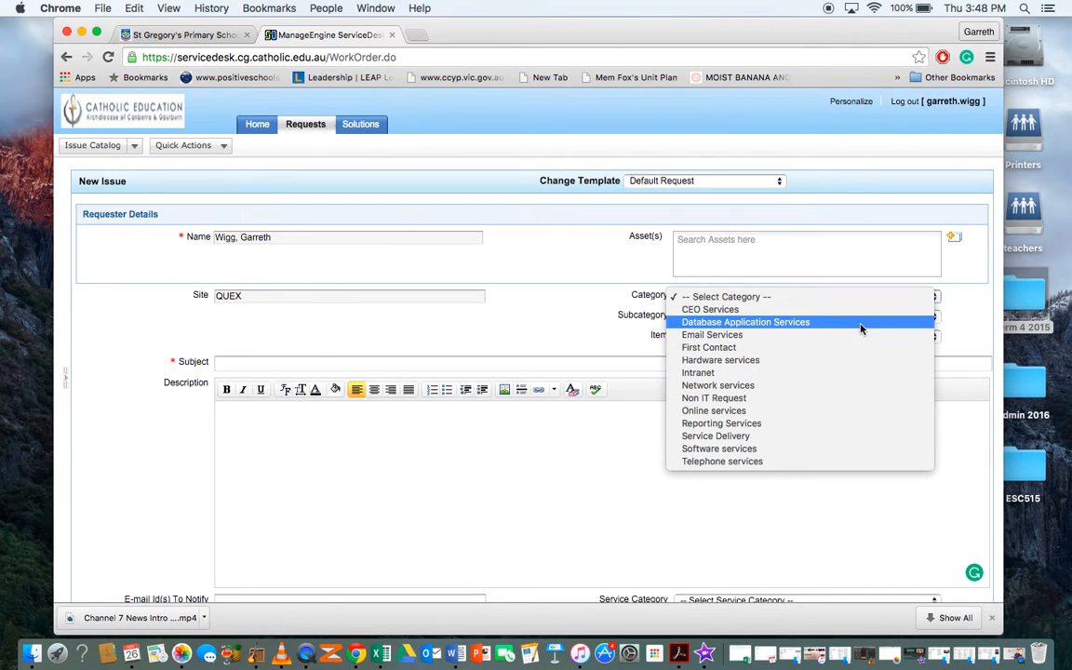
pyautogui.moveTo(791, 372)
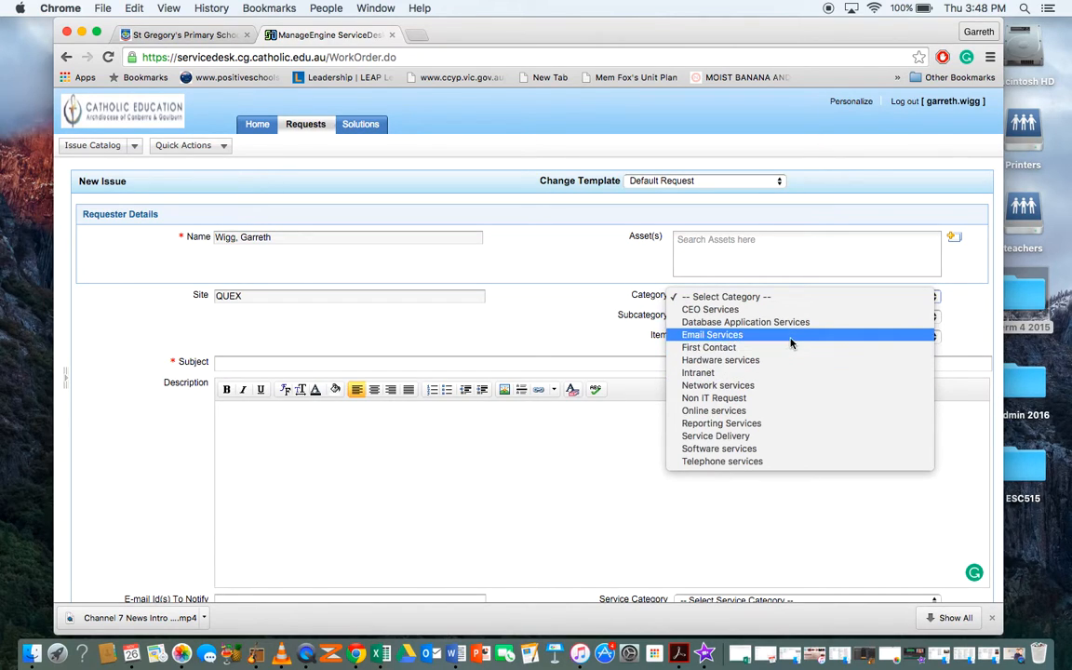
# Set the category to Email Services and the subcategory to Staff.
pyautogui.click(710, 335)
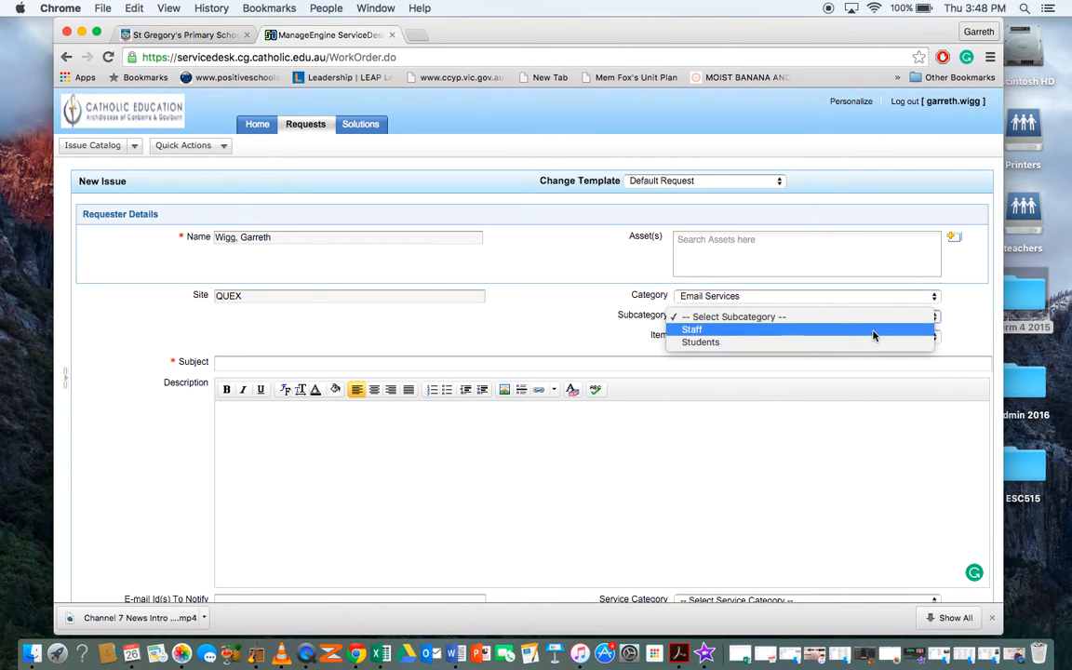
pyautogui.click(692, 327)
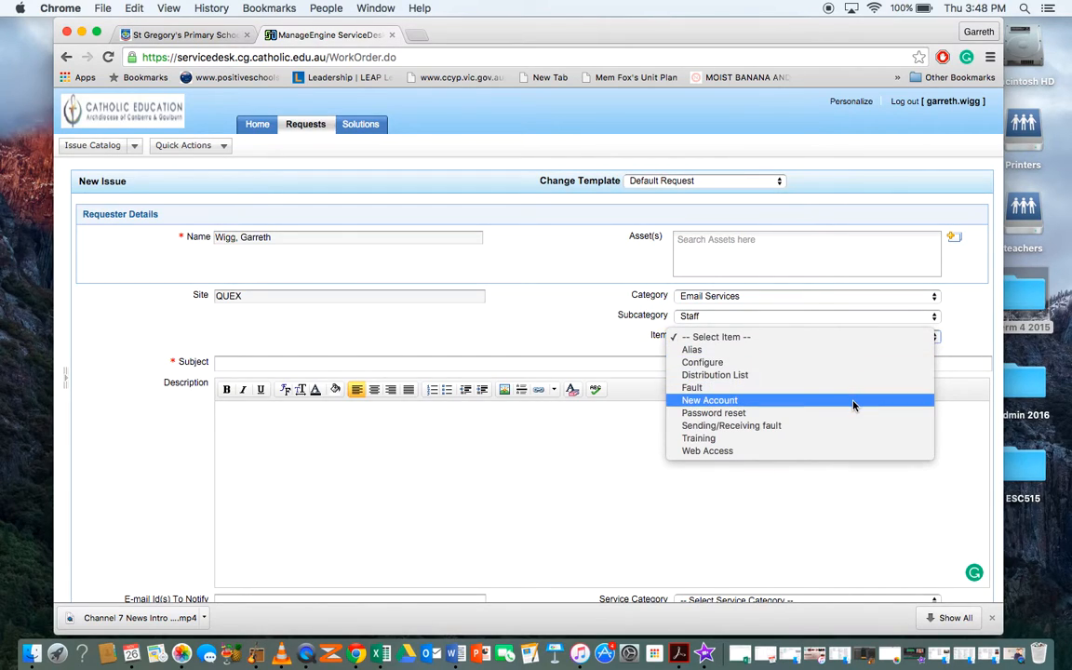
pyautogui.moveTo(849, 417)
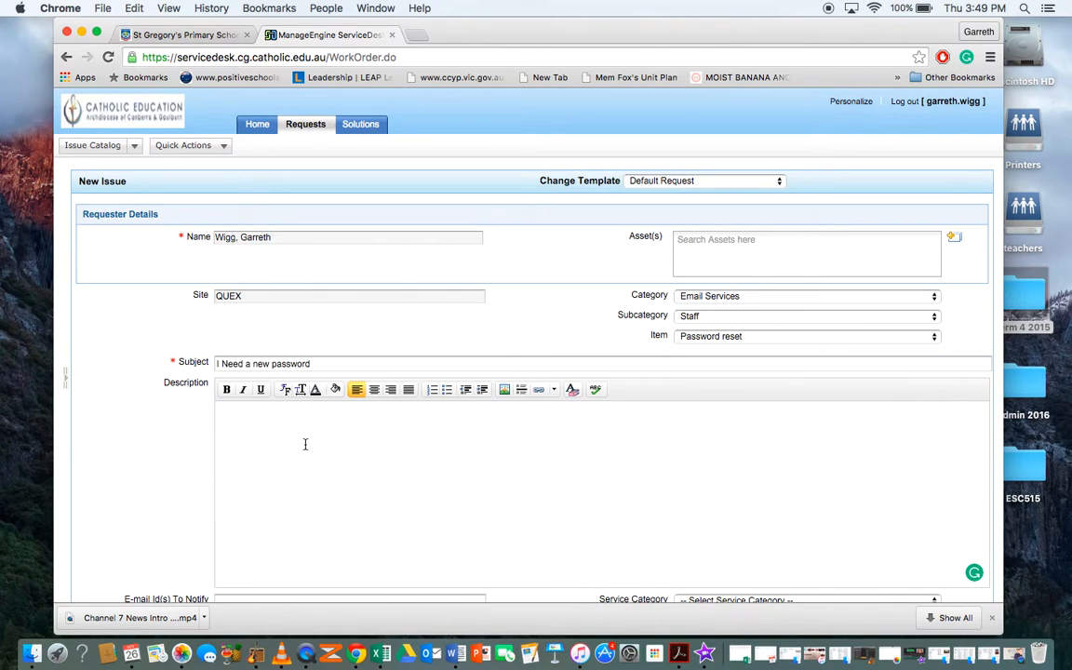
pyautogui.moveTo(250, 416)
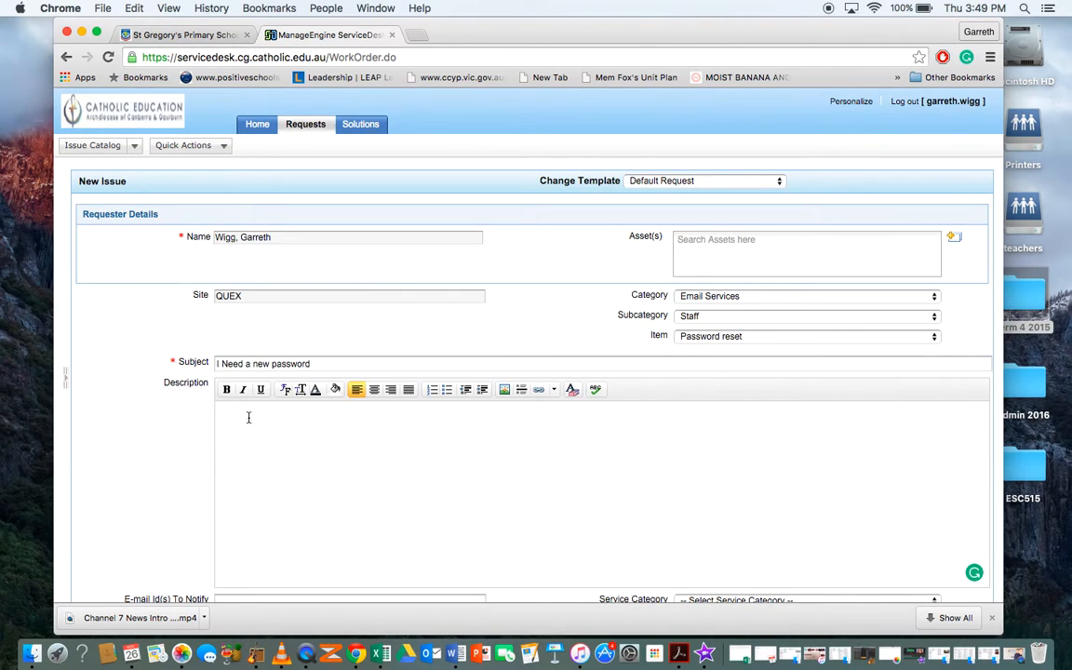
# Write the description: absent from work 6 months, forgotten email login, can it please be reset.
pyautogui.scroll(-3)
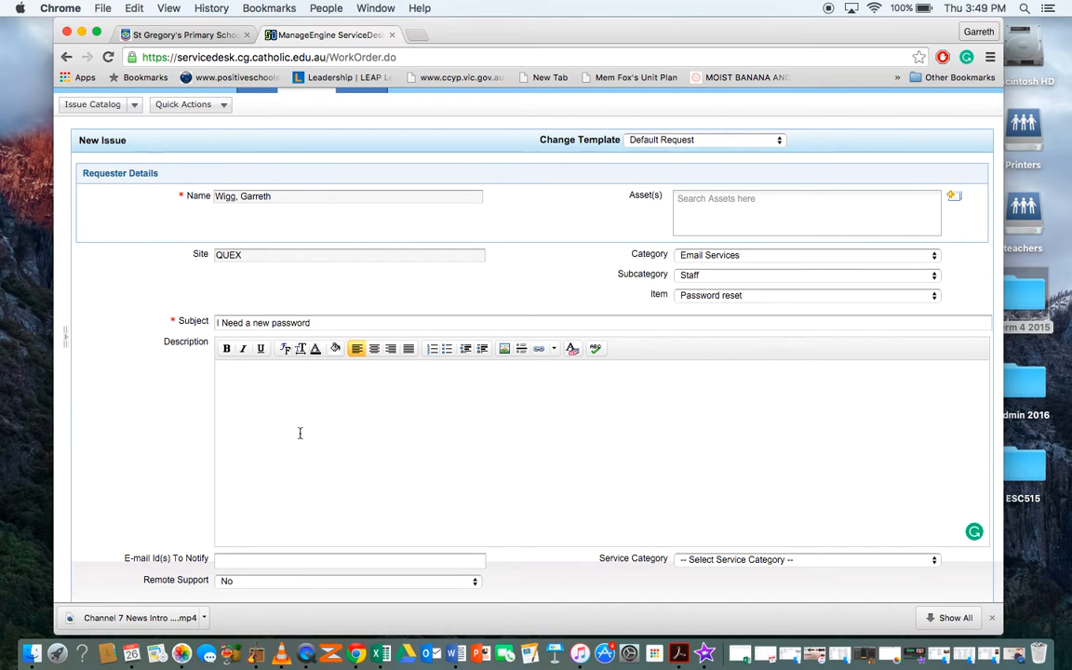
pyautogui.write('I have been abse')
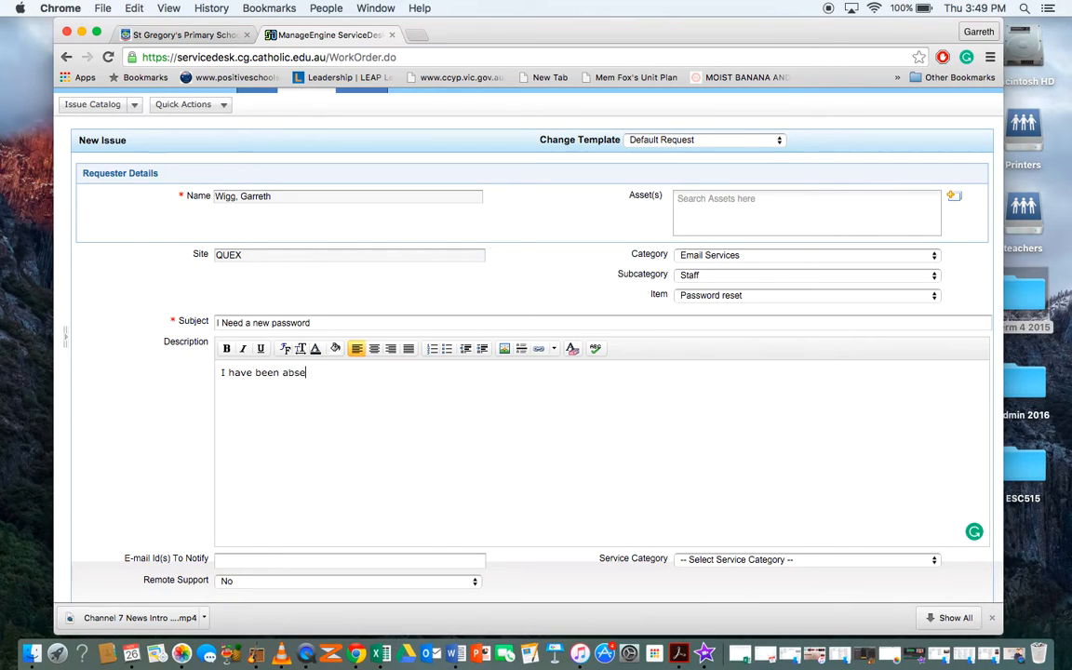
pyautogui.write('nt from work f')
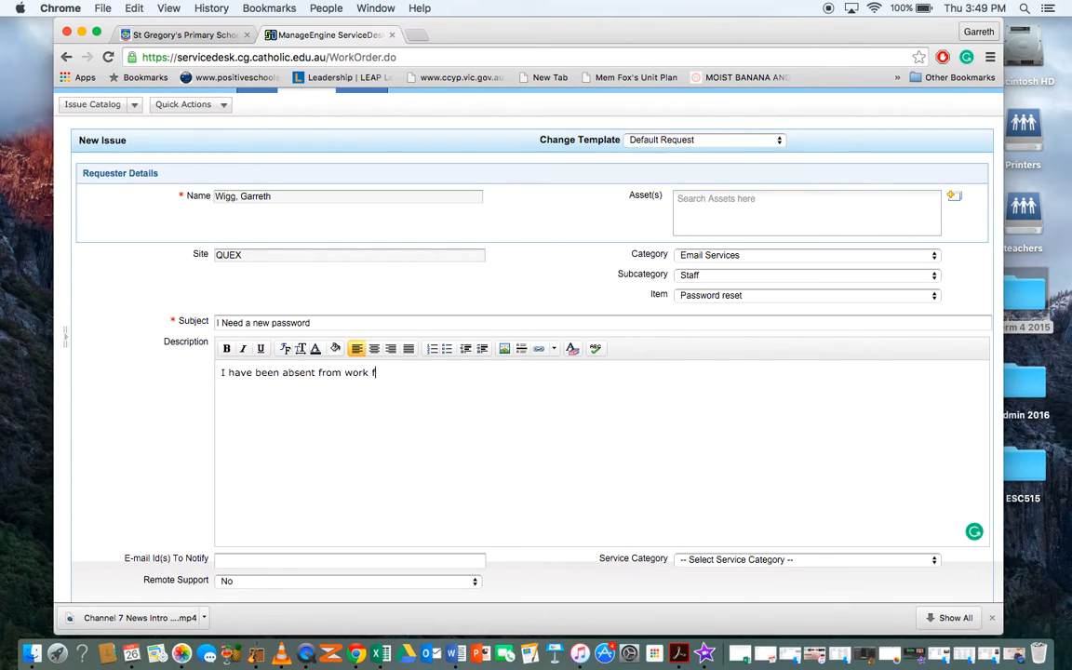
pyautogui.write('or the last')
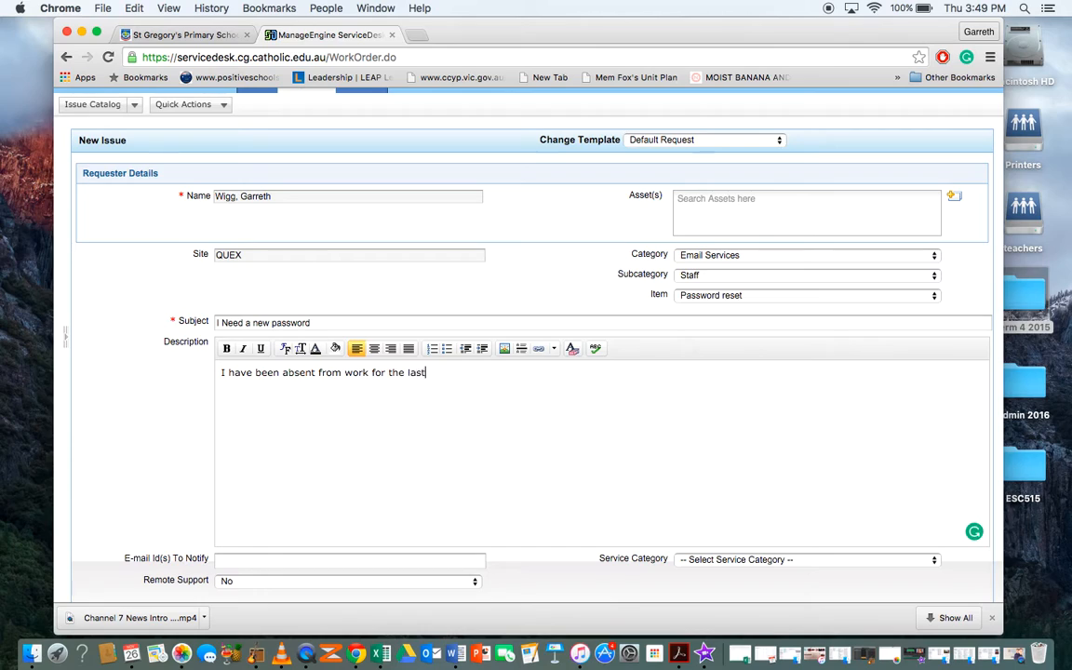
pyautogui.write('6 months')
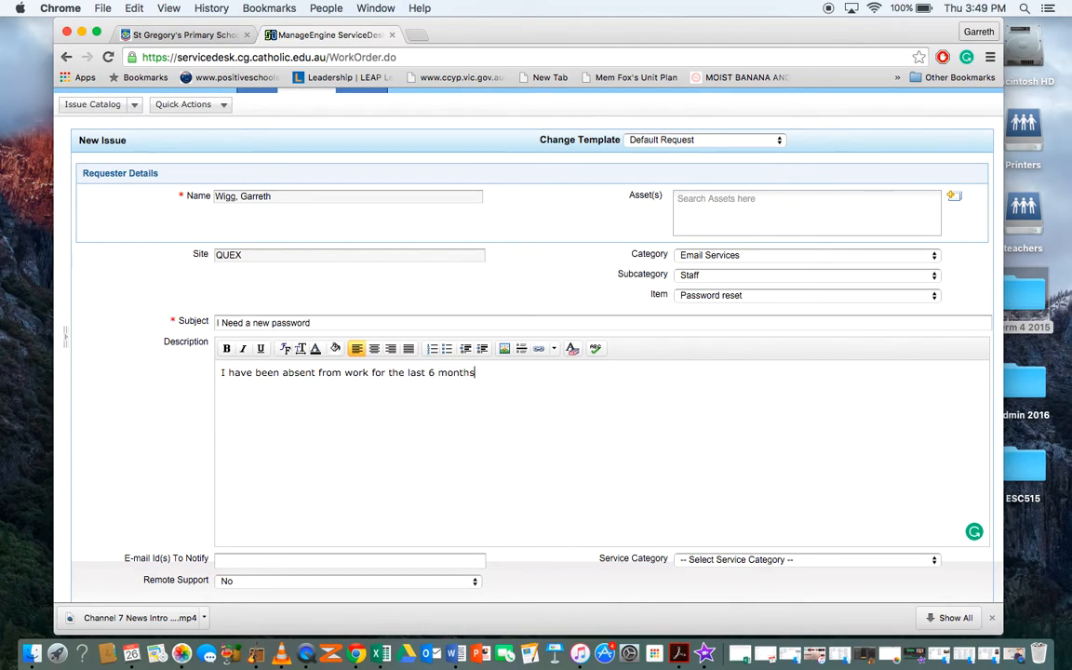
pyautogui.write('and have for')
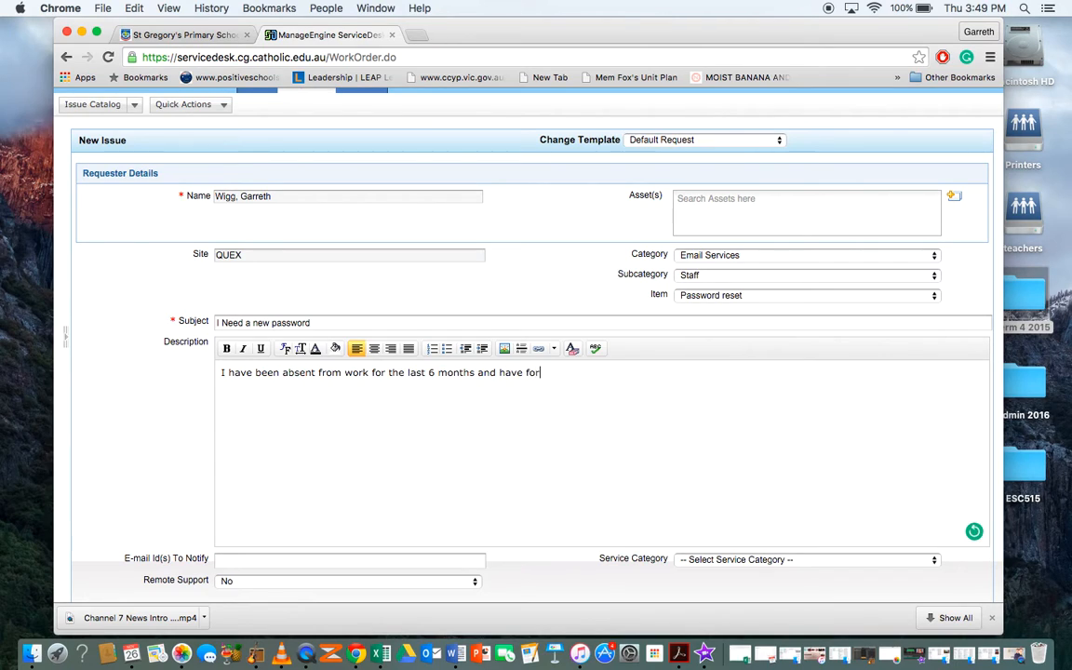
pyautogui.write('geotten')
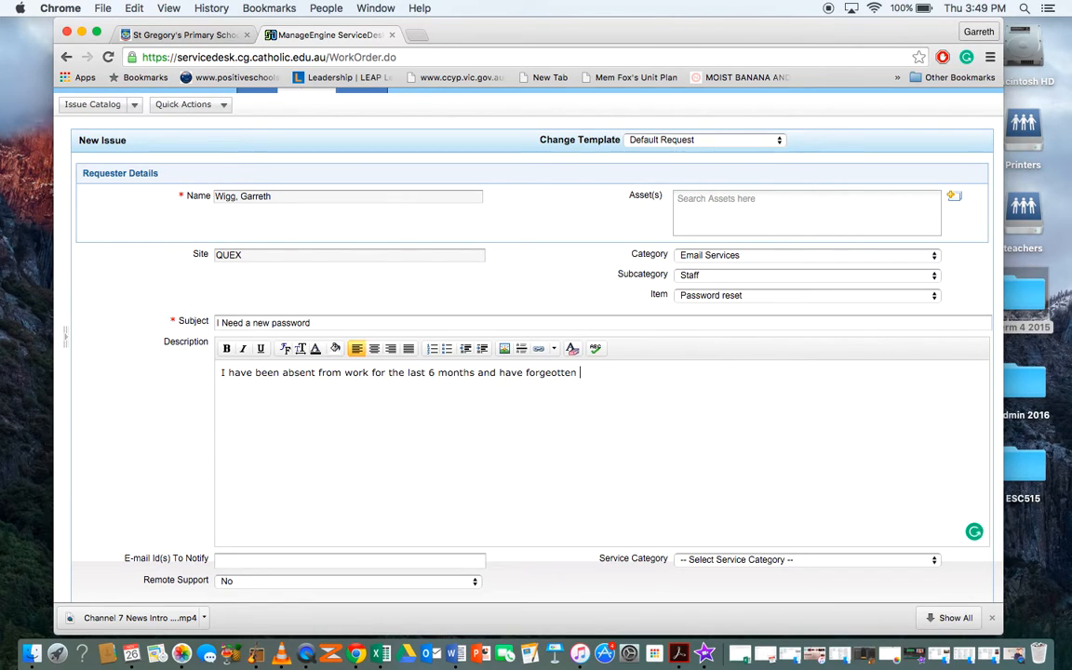
pyautogui.press('Backspace')
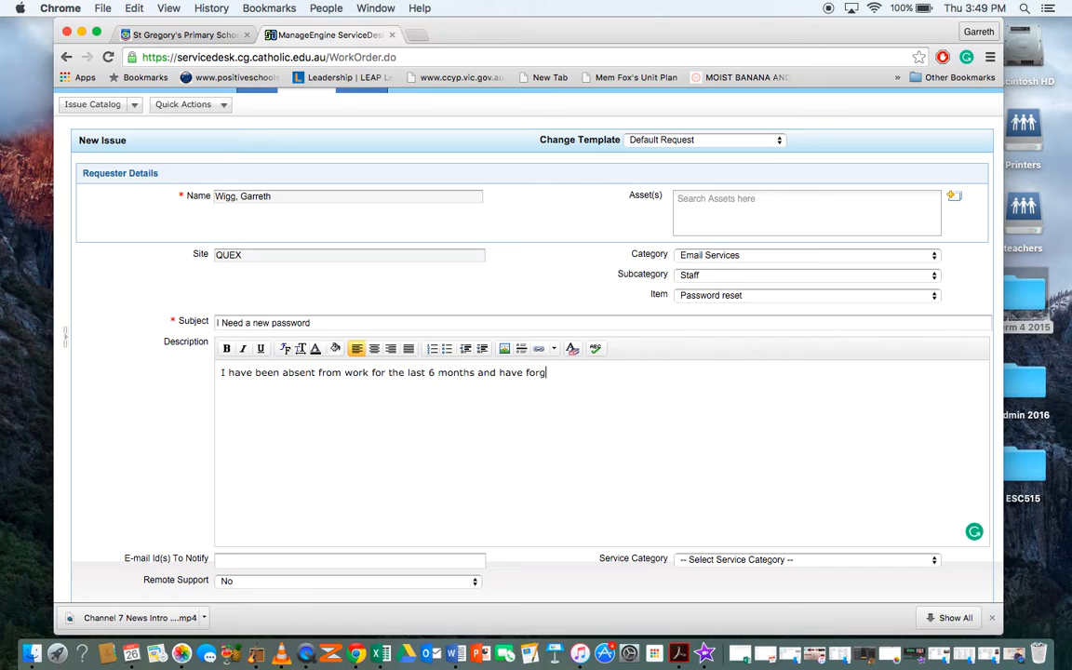
pyautogui.write('otten my')
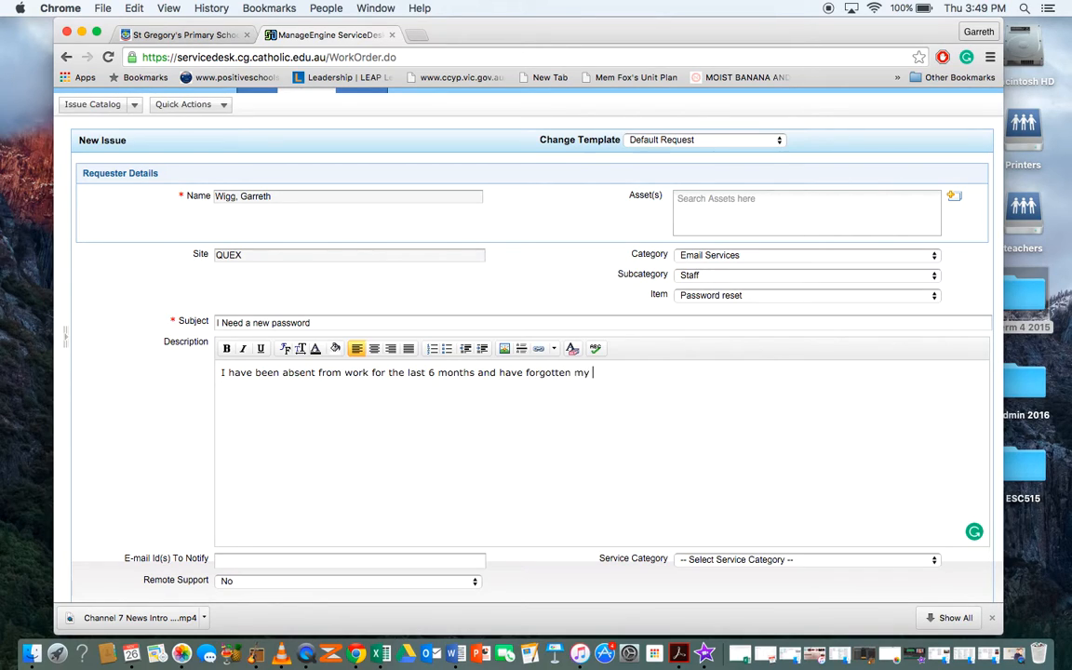
pyautogui.write('email l')
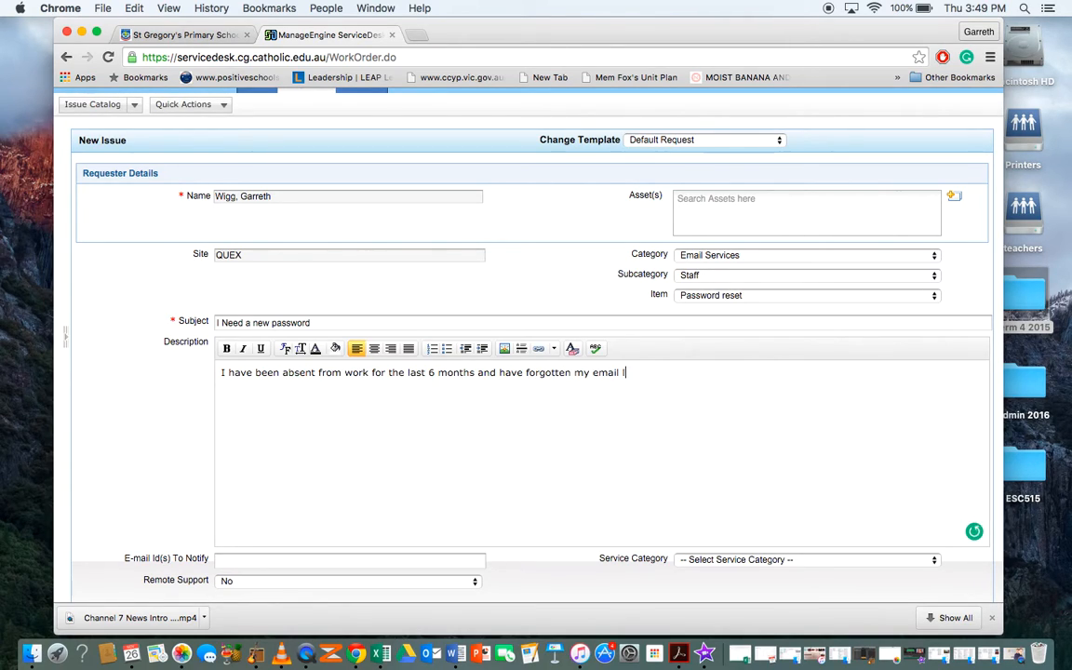
pyautogui.write('login. C')
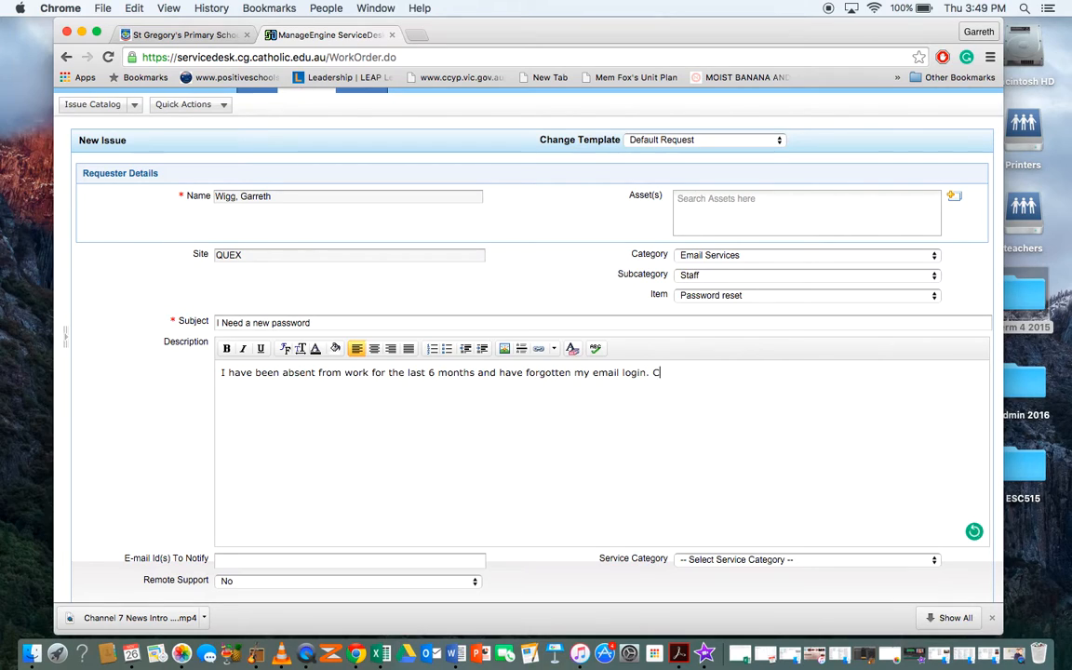
pyautogui.write('an I plea')
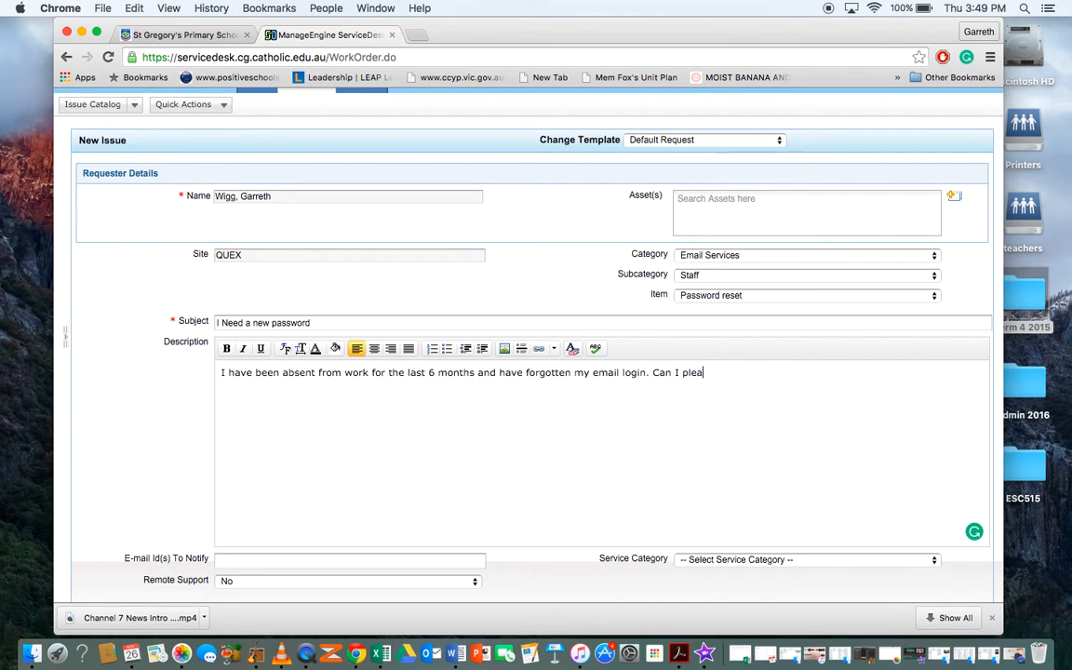
pyautogui.write('se have it re')
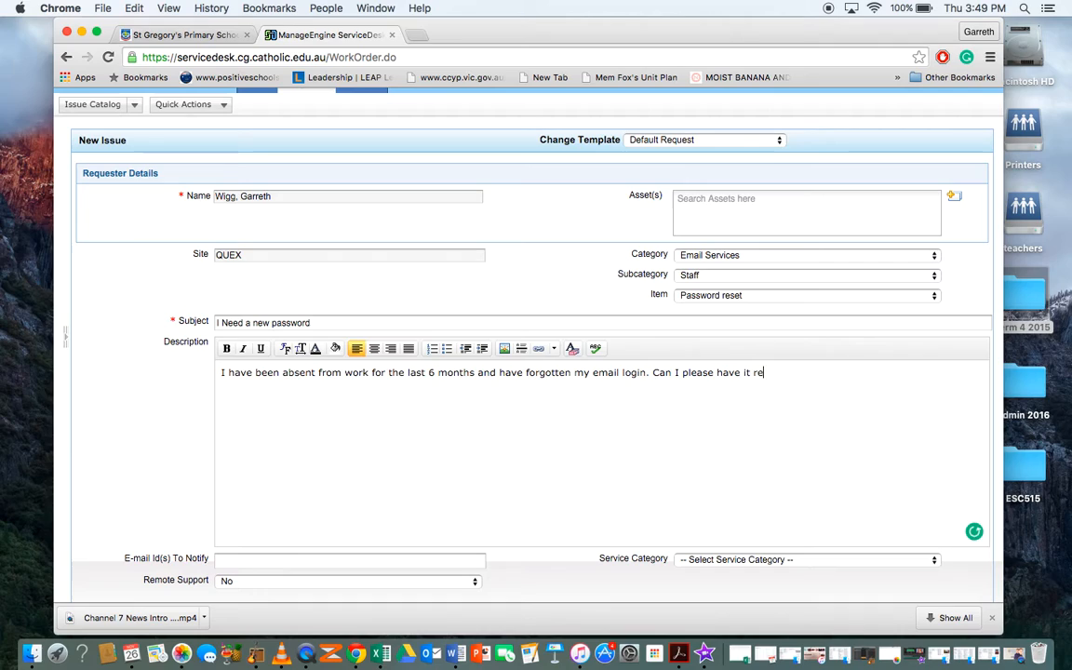
pyautogui.write('set?')
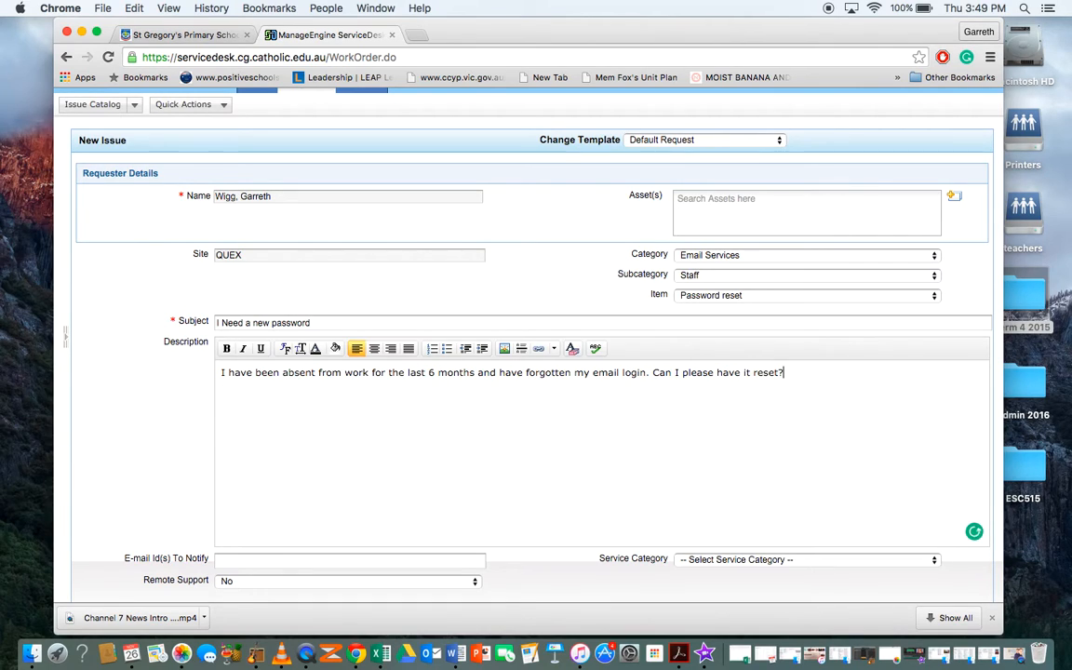
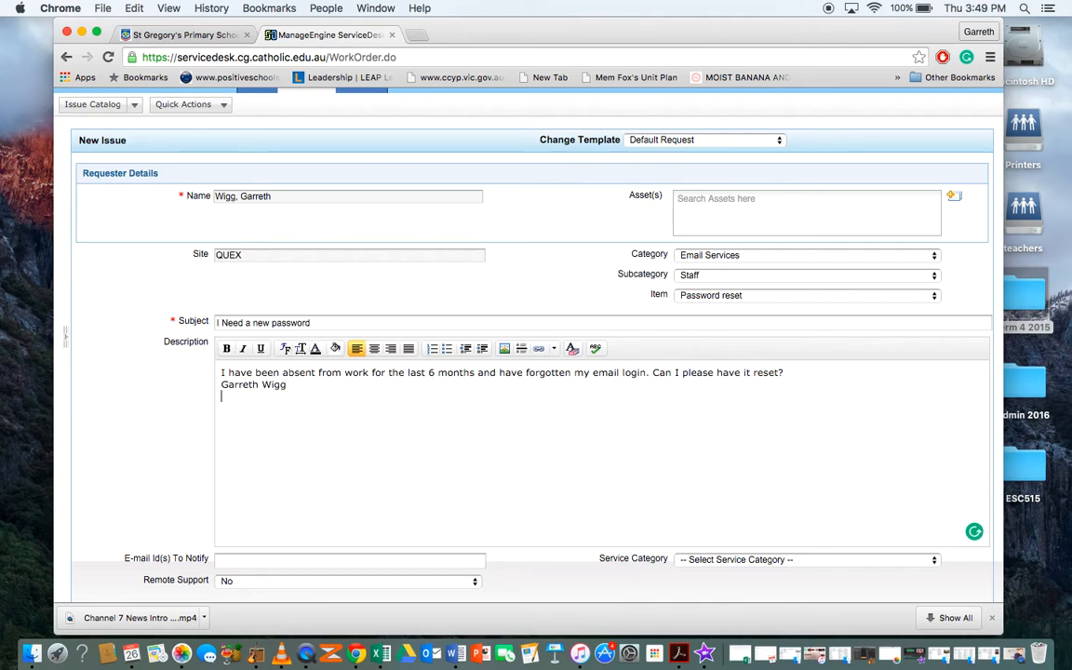
pyautogui.write('St Gregs')
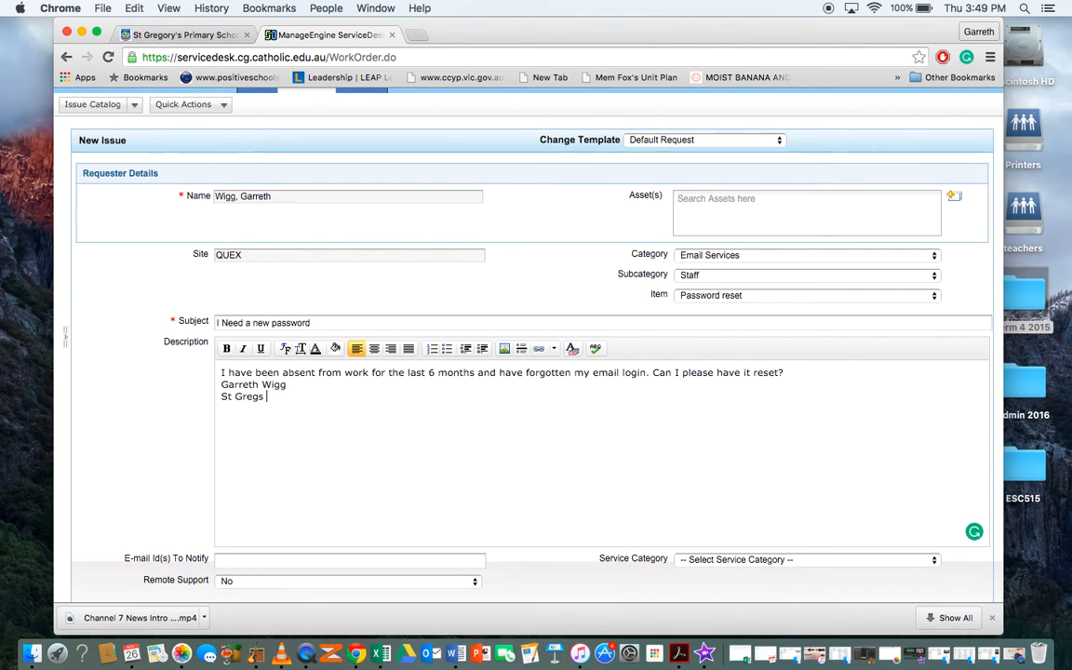
pyautogui.write('Queanbeyan')
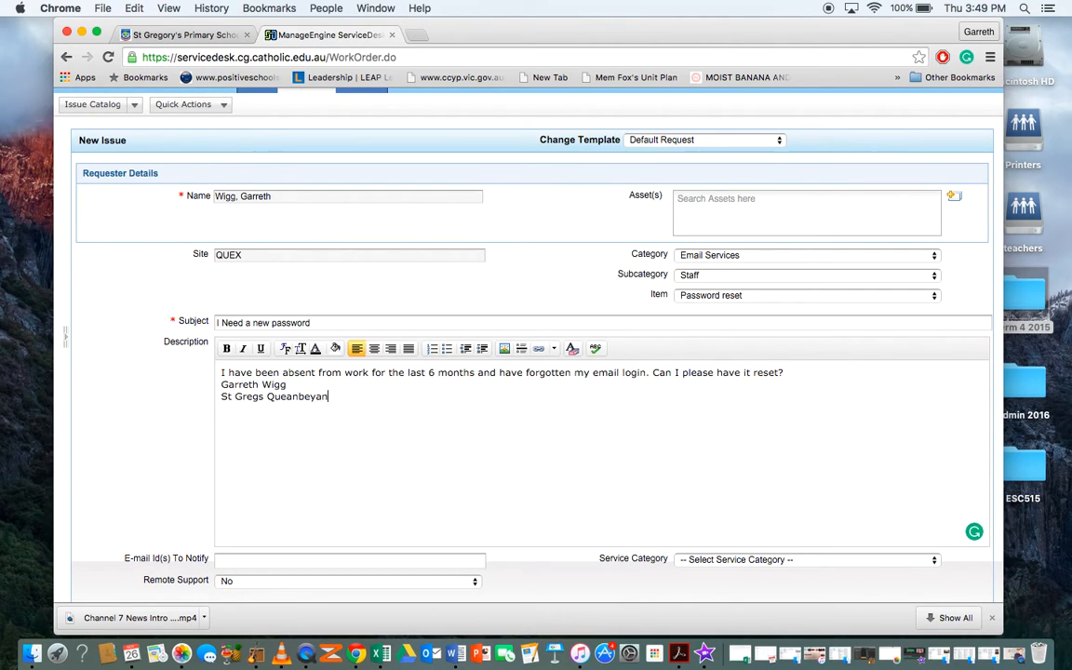
pyautogui.scroll(-3)
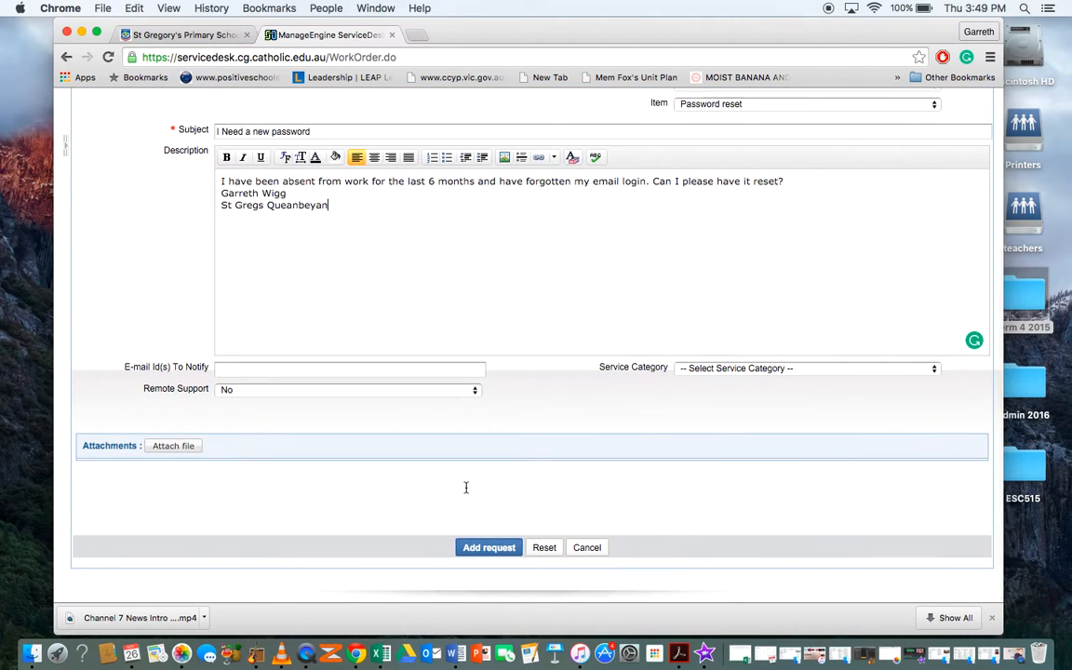
pyautogui.moveTo(497, 426)
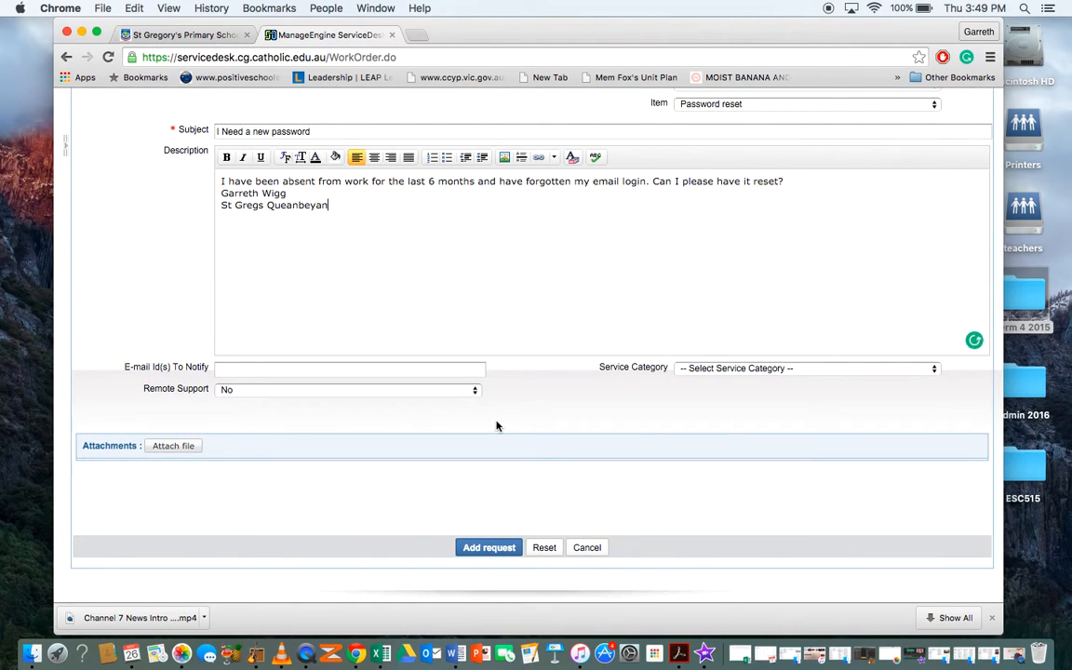
# Start an address in E-mail Id(s) To Notify, clear it, and review the rest of the form.
pyautogui.scroll(3)
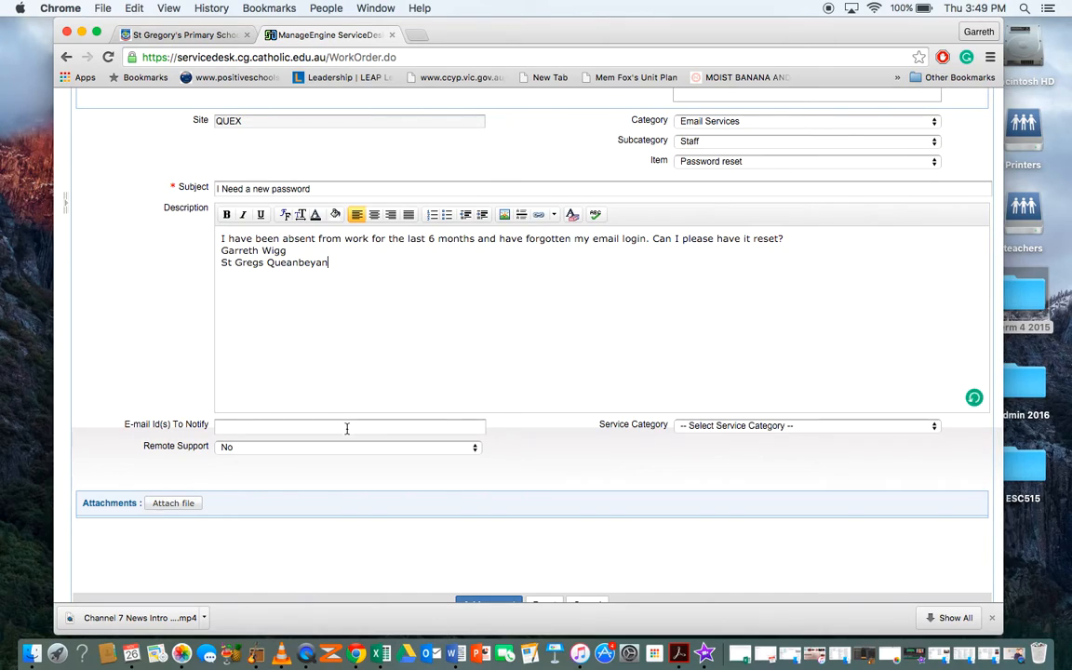
pyautogui.click(350, 424)
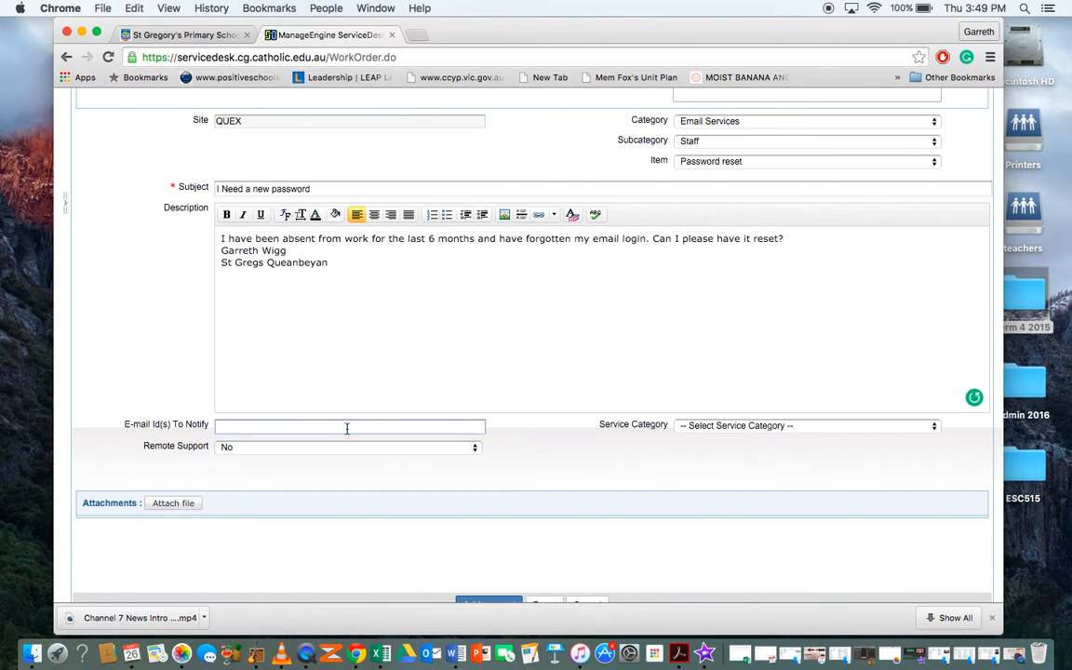
pyautogui.write('ga')
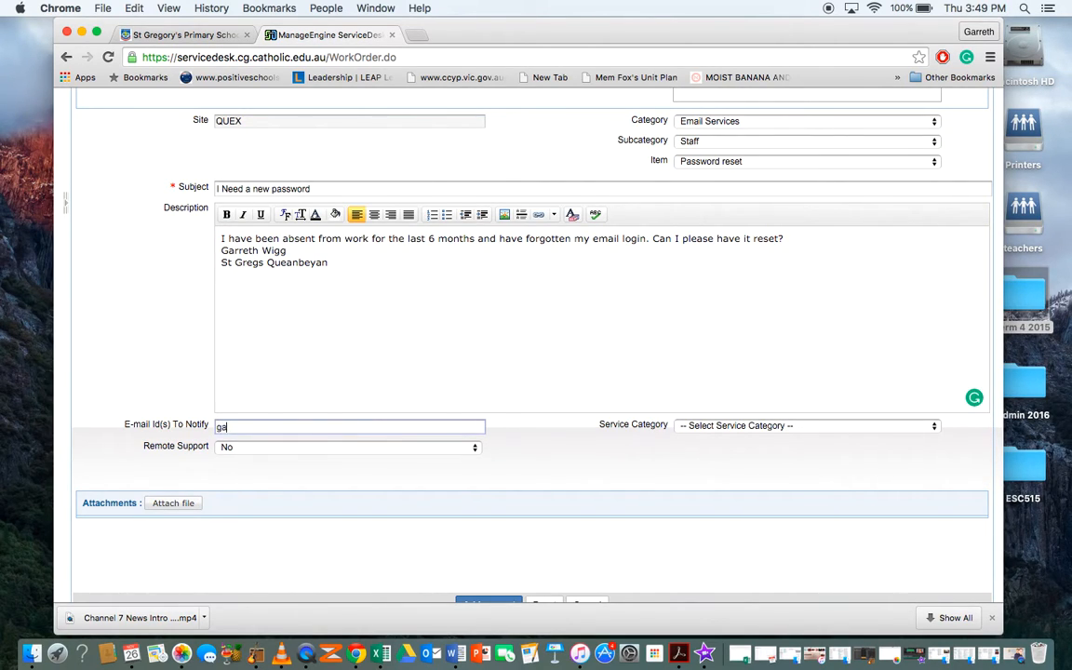
pyautogui.press('backspace')
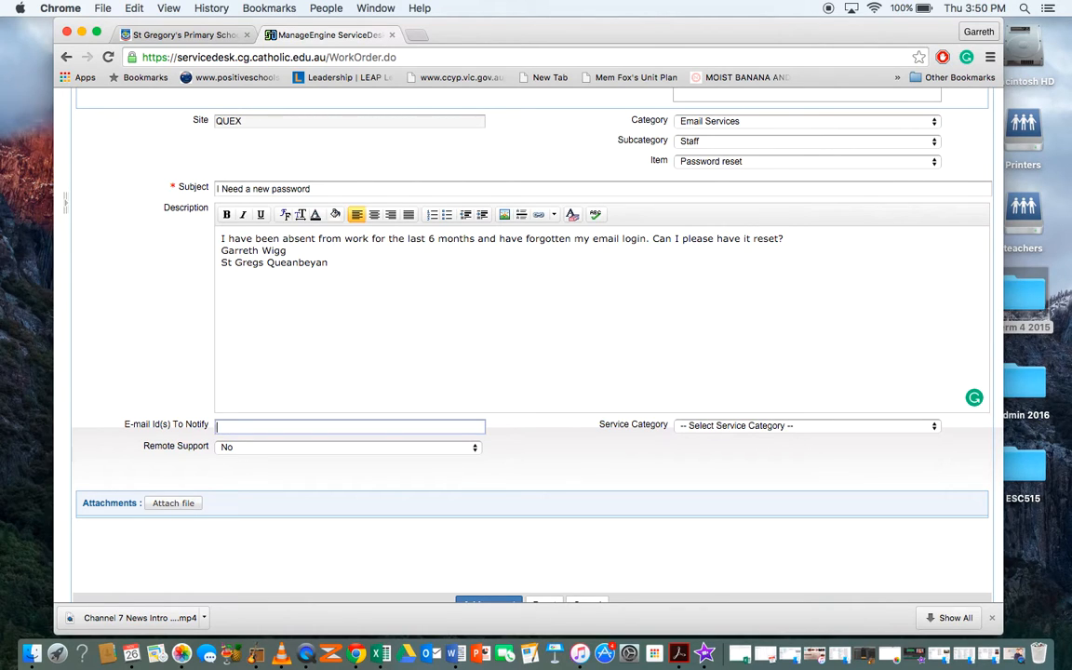
pyautogui.scroll(-3)
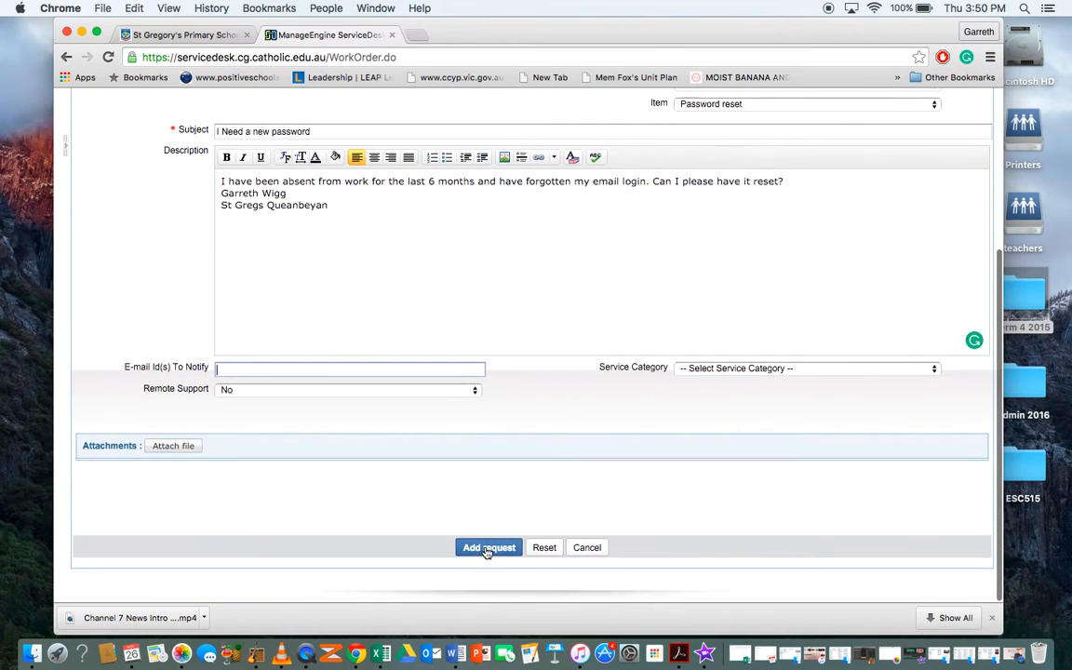
pyautogui.moveTo(584, 413)
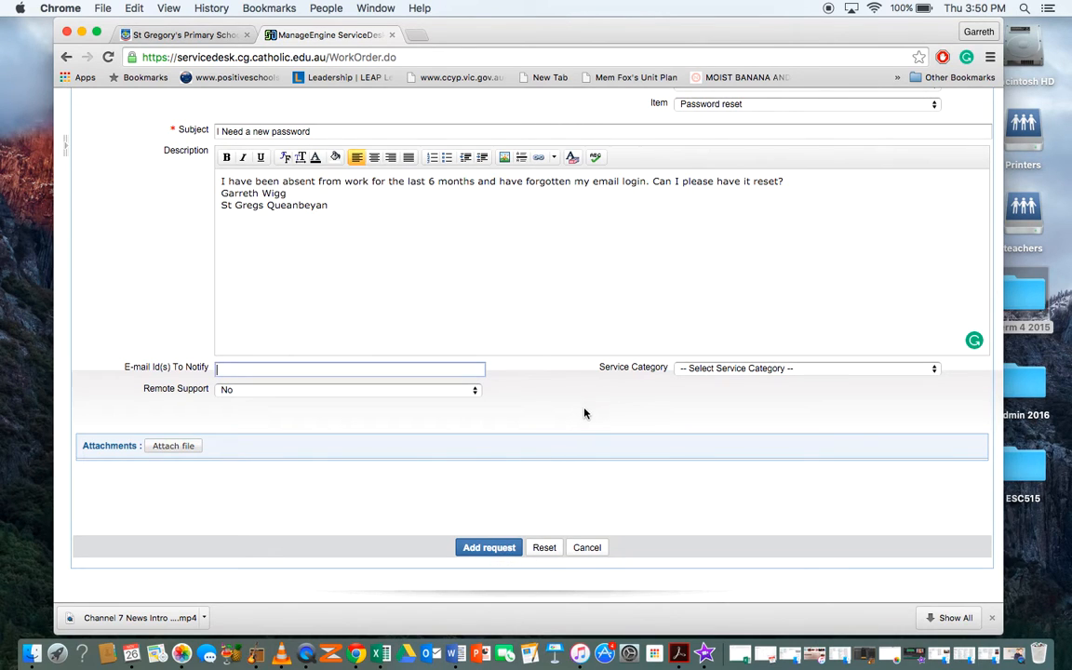
pyautogui.scroll(3)
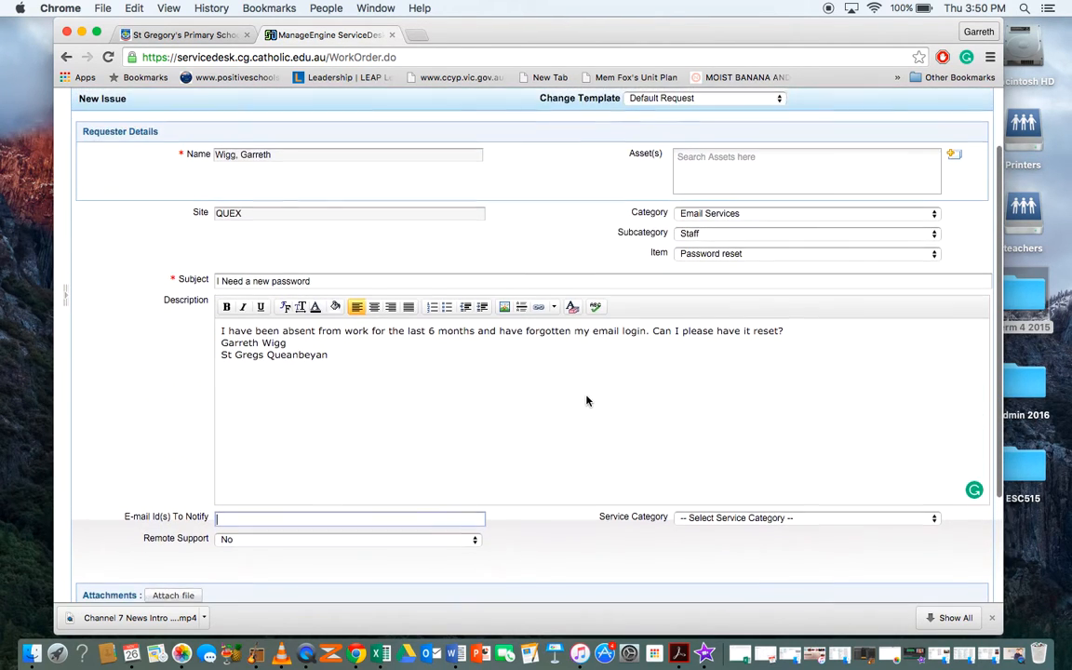
pyautogui.scroll(-3)
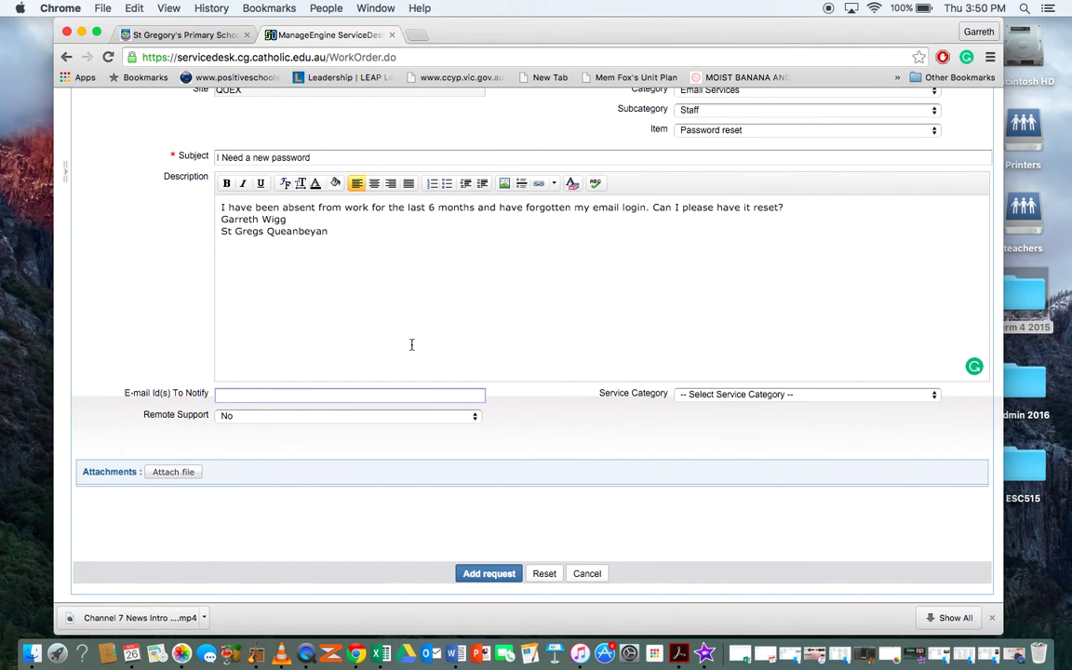
pyautogui.moveTo(607, 357)
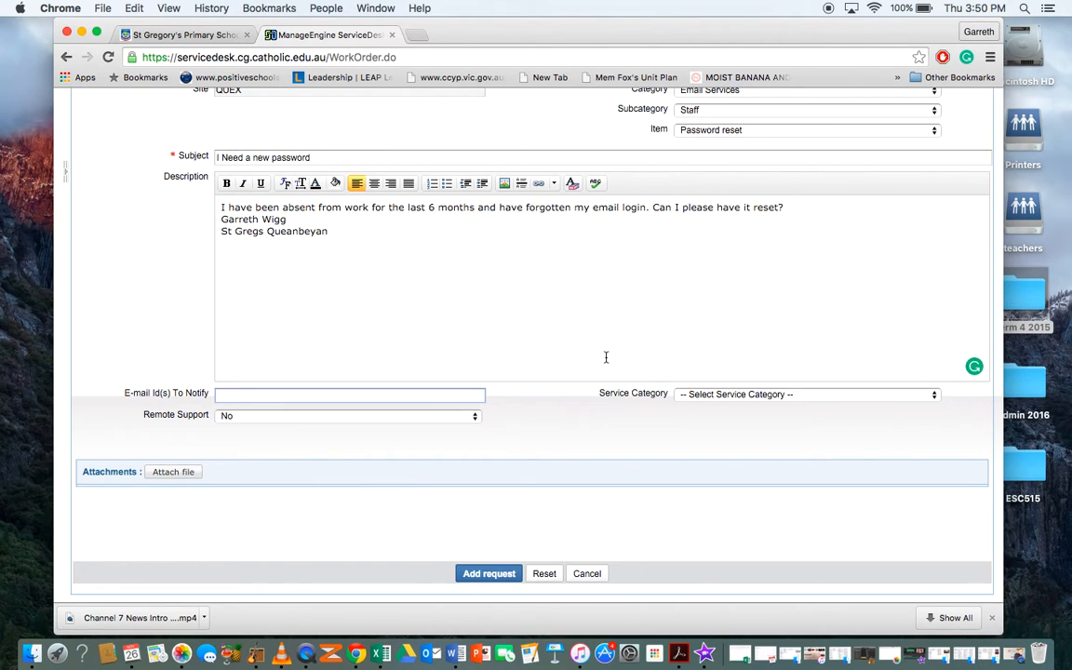
pyautogui.scroll(3)
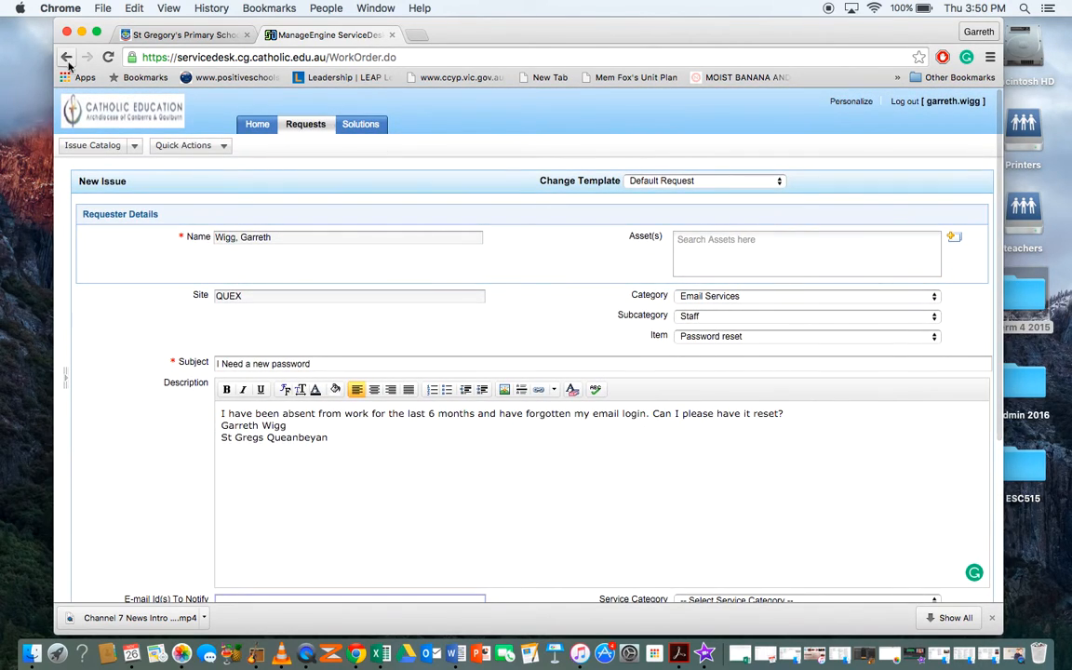
# Leave the issue form and return to the portal Home with the requests summary.
pyautogui.click(190, 145)
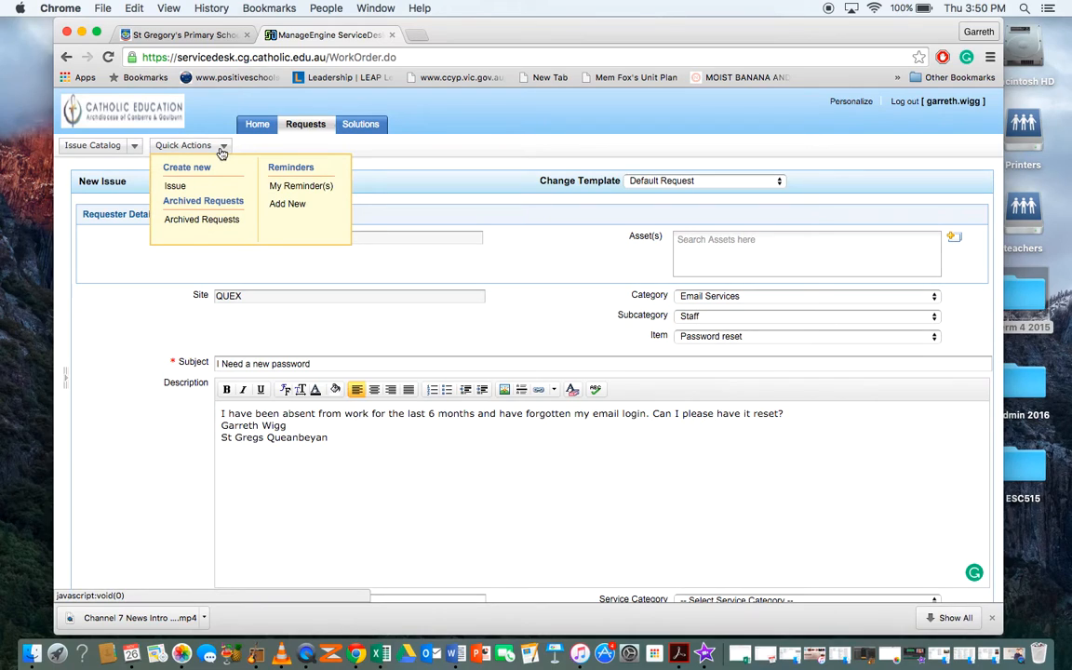
pyautogui.click(256, 123)
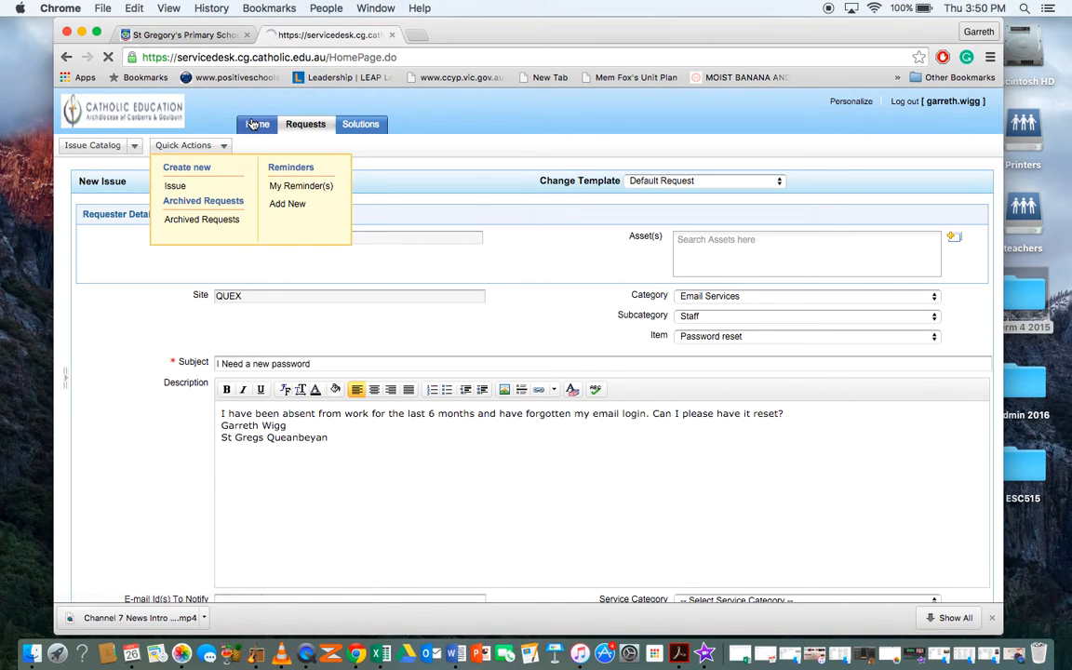
pyautogui.click(257, 123)
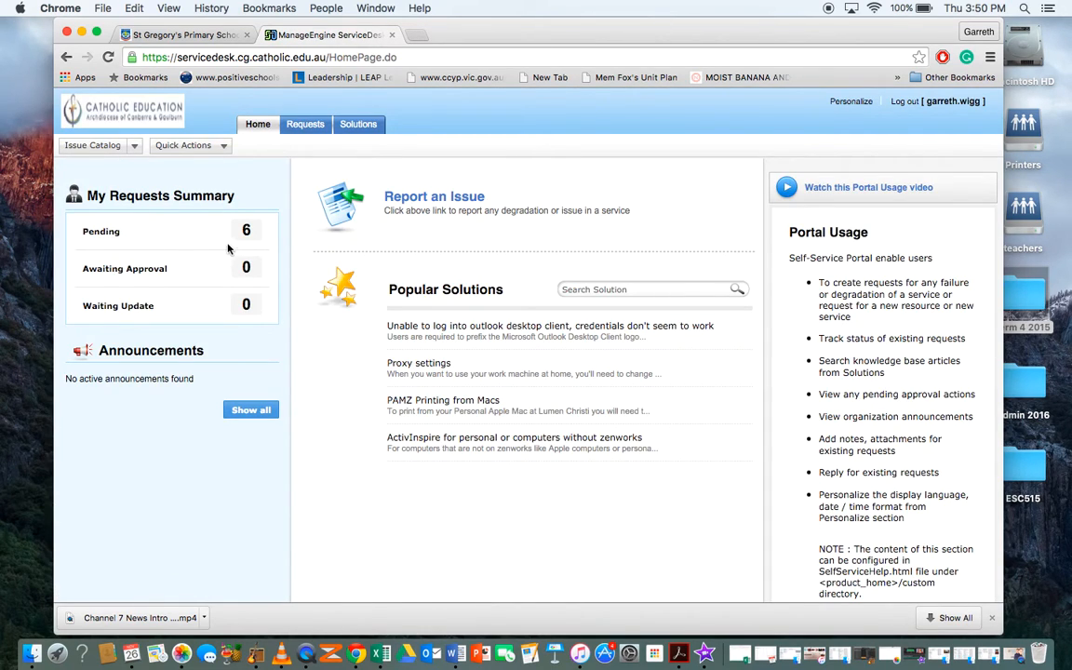
# Open My Pending Requests from the Pending count, listing the six open tickets.
pyautogui.click(246, 231)
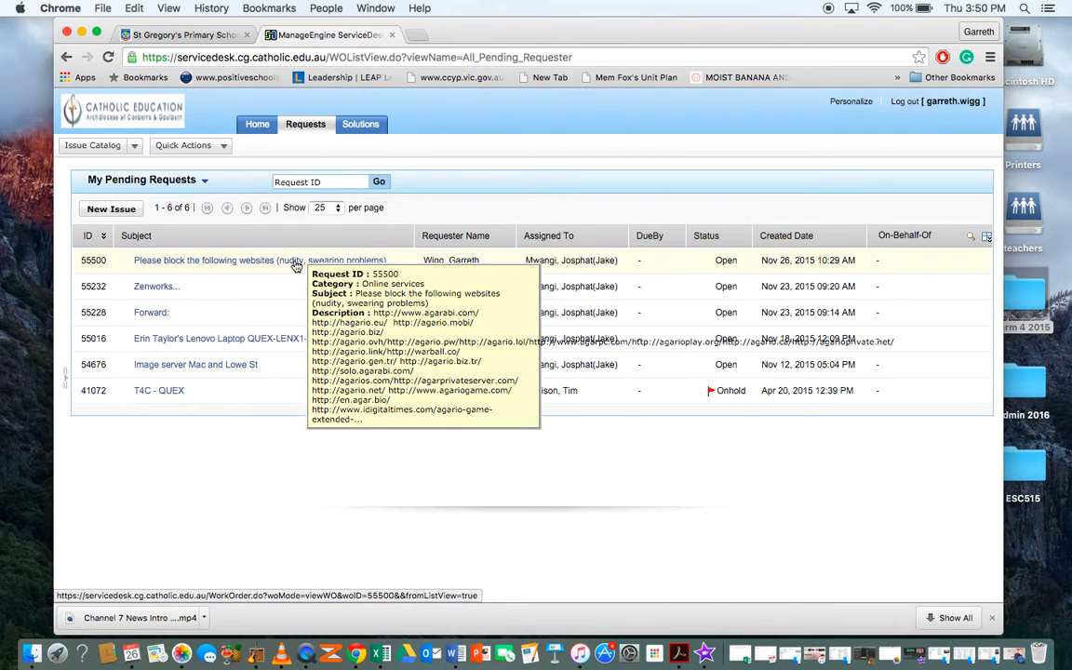
pyautogui.moveTo(612, 261)
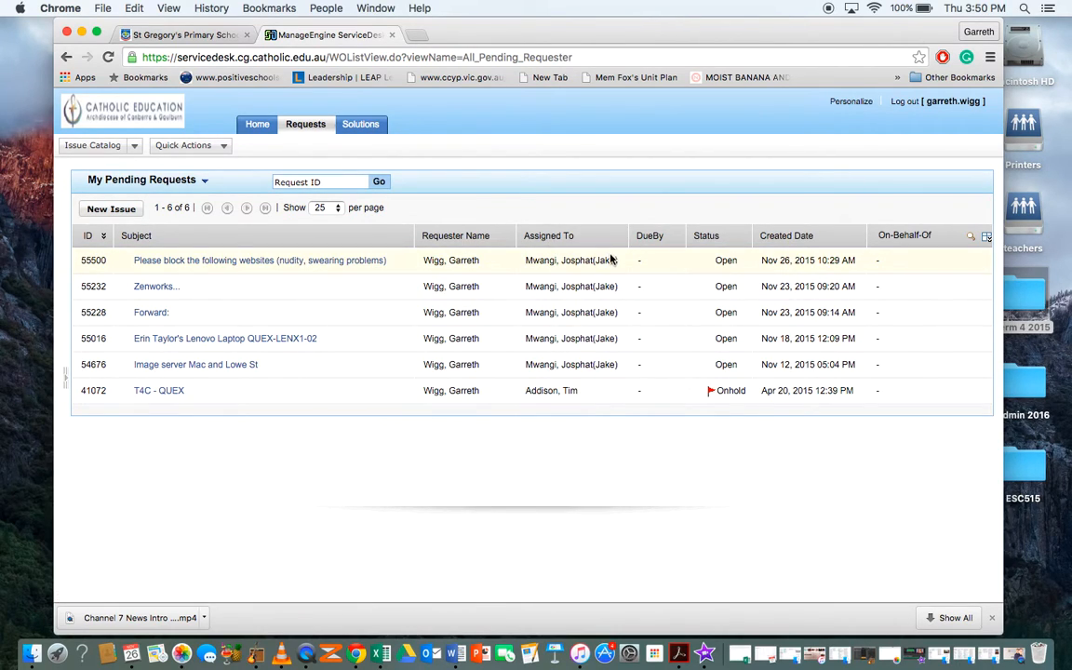
pyautogui.moveTo(594, 272)
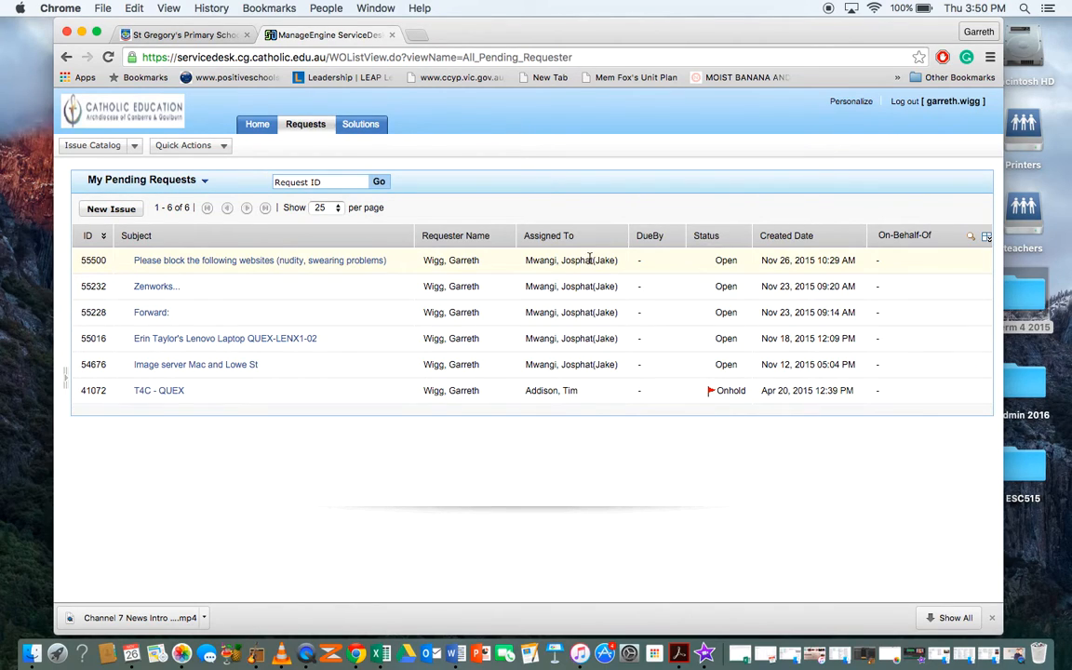
pyautogui.moveTo(577, 271)
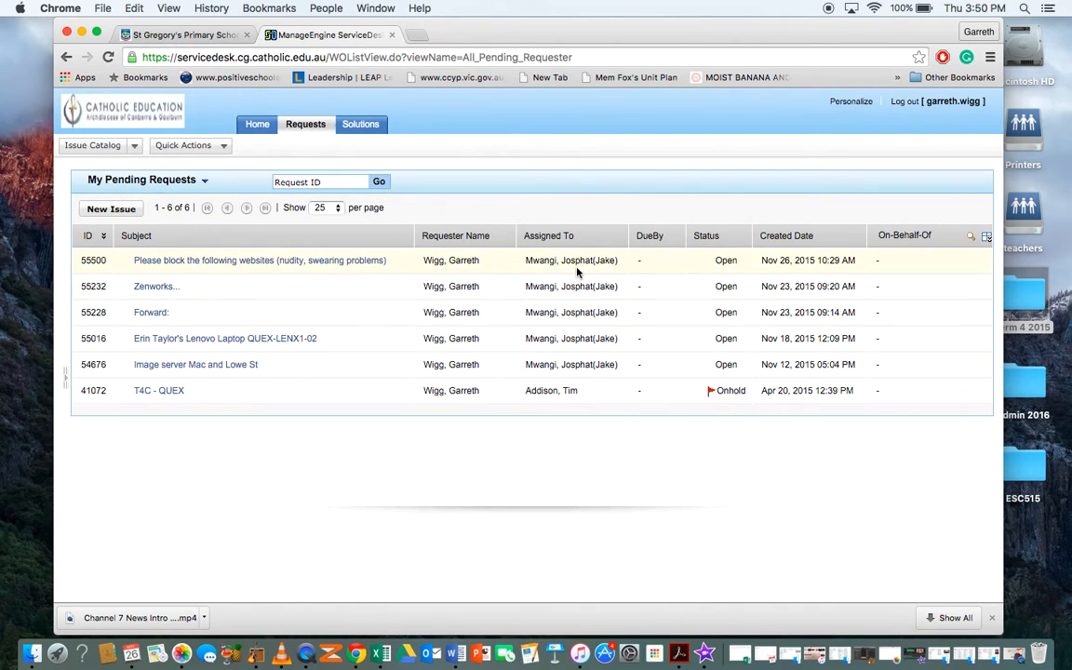